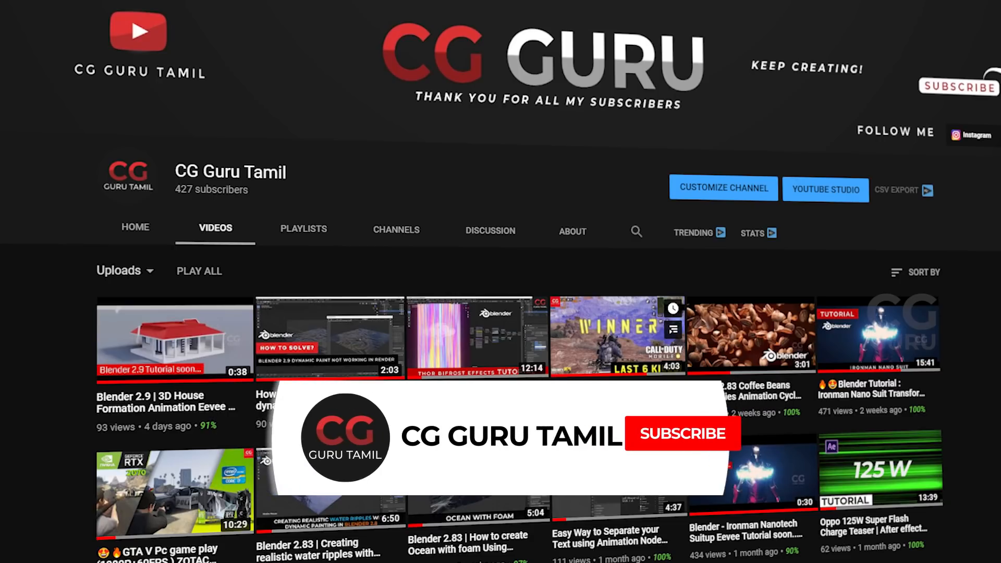
# Close the current house scene without saving to start a fresh file
pyautogui.click(684, 434)
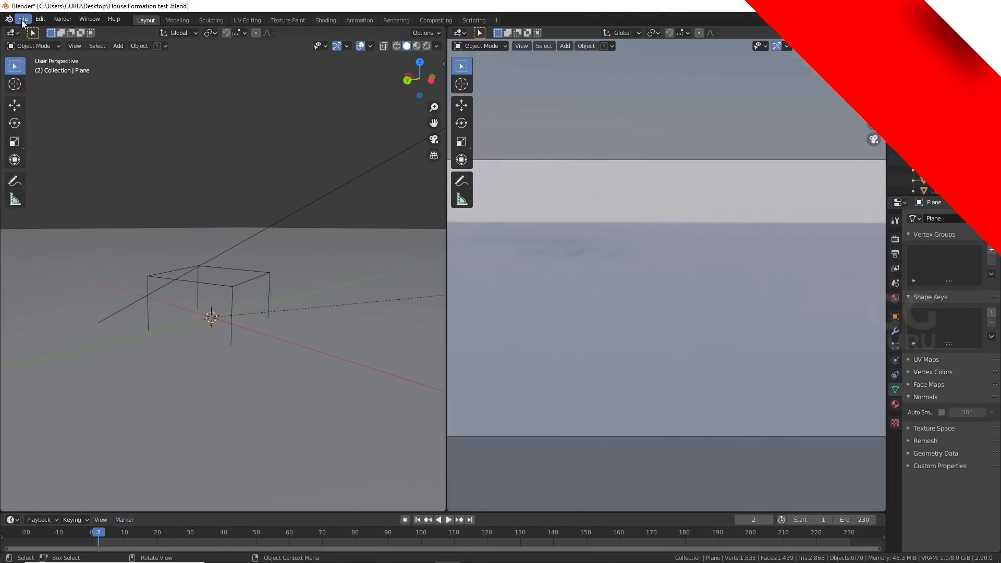
pyautogui.click(989, 4)
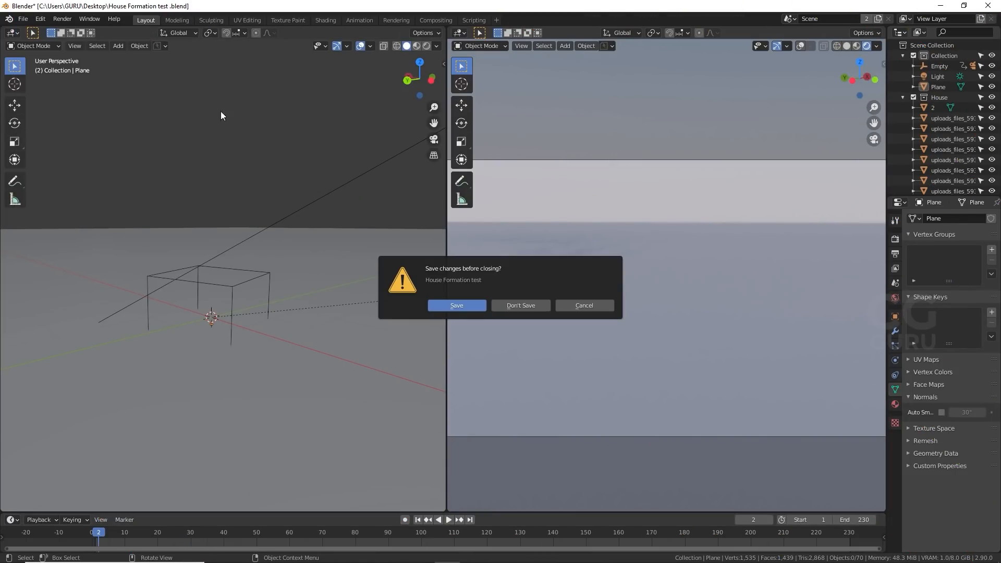
pyautogui.click(520, 305)
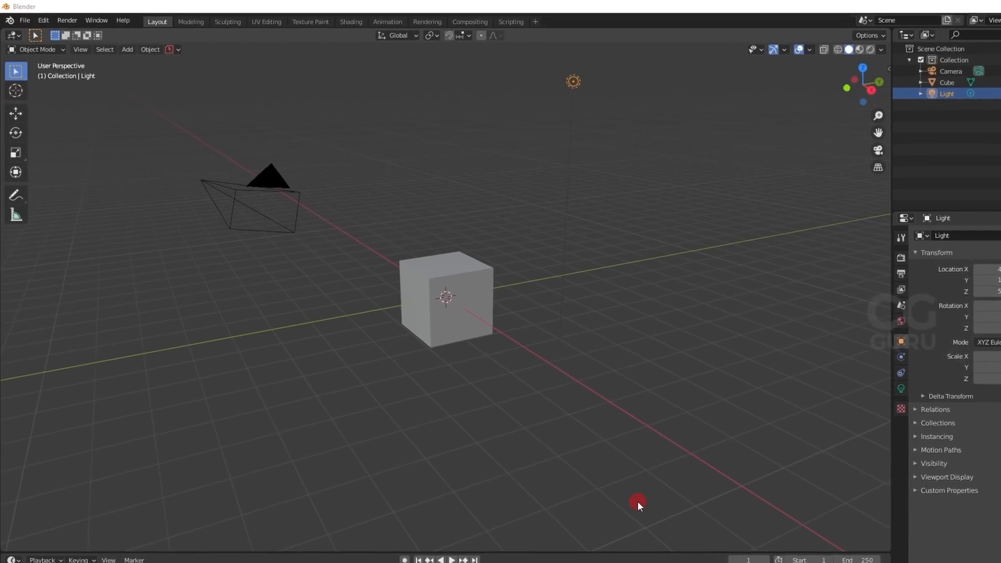
# Install the Animation Nodes add-on from its zip in the Blender Addons folder
pyautogui.click(44, 21)
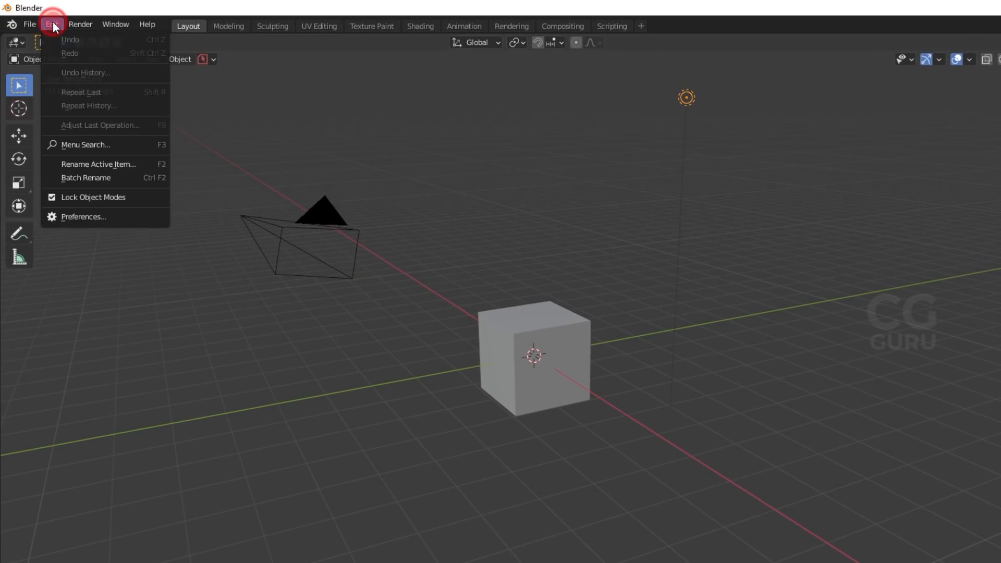
pyautogui.click(84, 217)
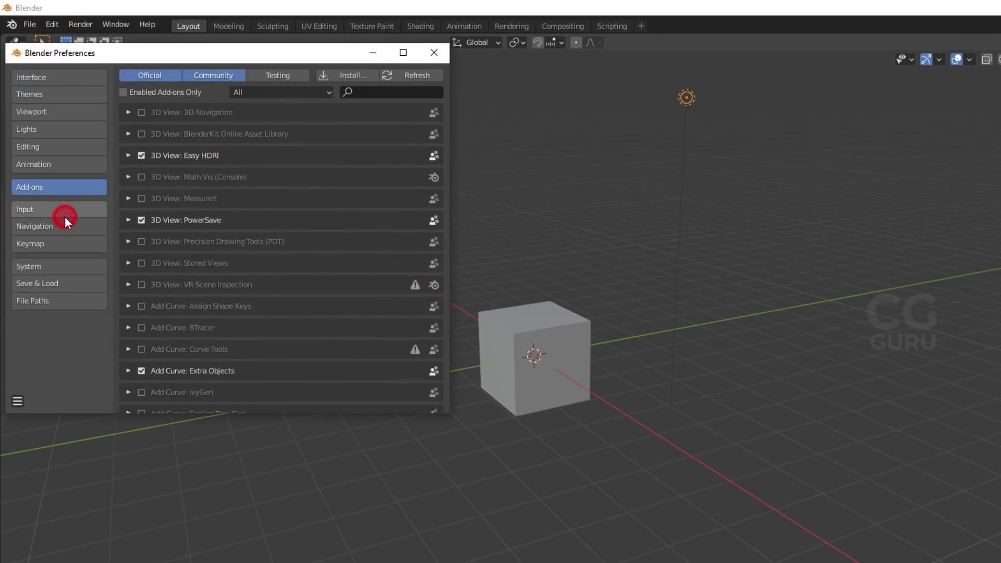
pyautogui.click(58, 186)
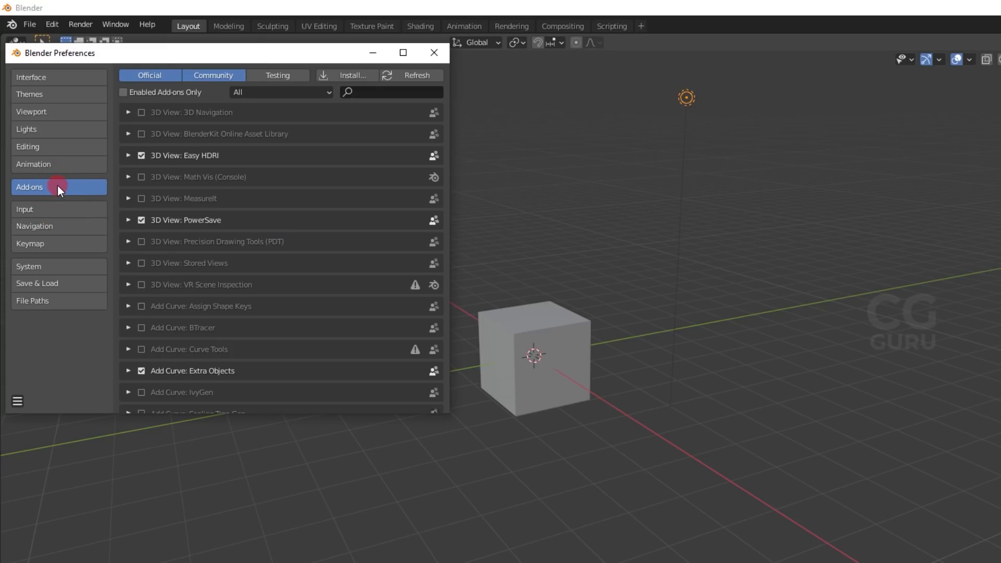
pyautogui.click(346, 75)
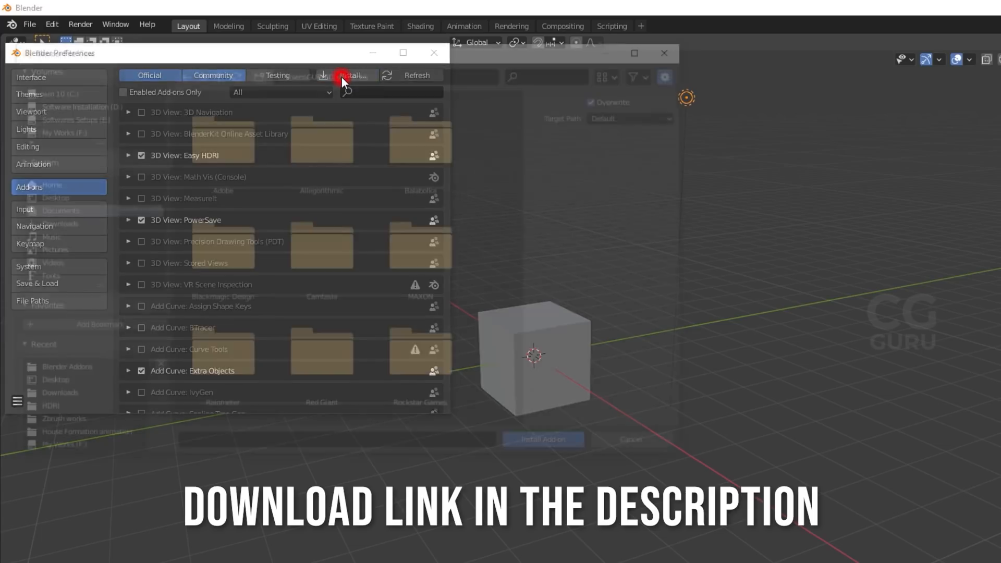
pyautogui.click(347, 75)
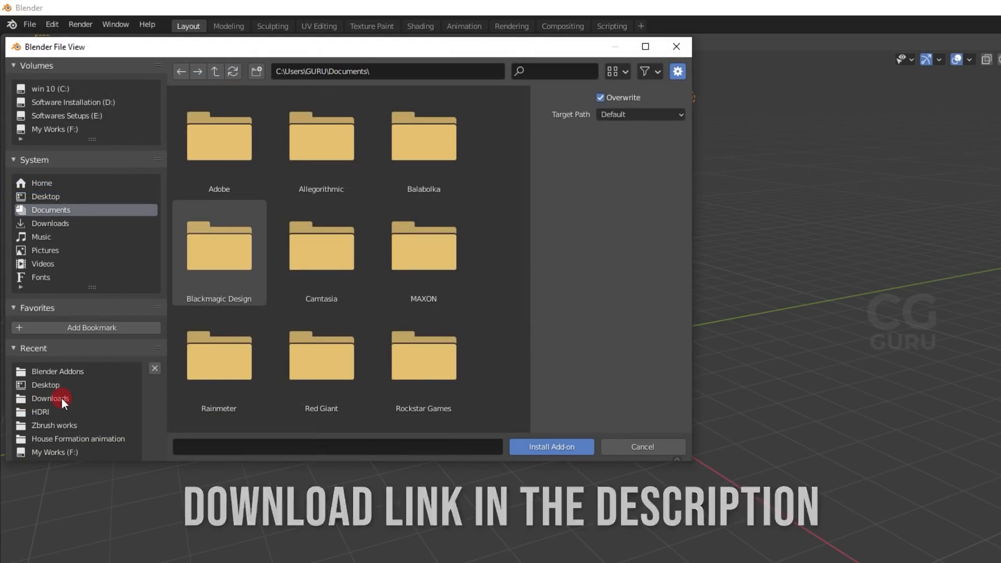
pyautogui.click(56, 371)
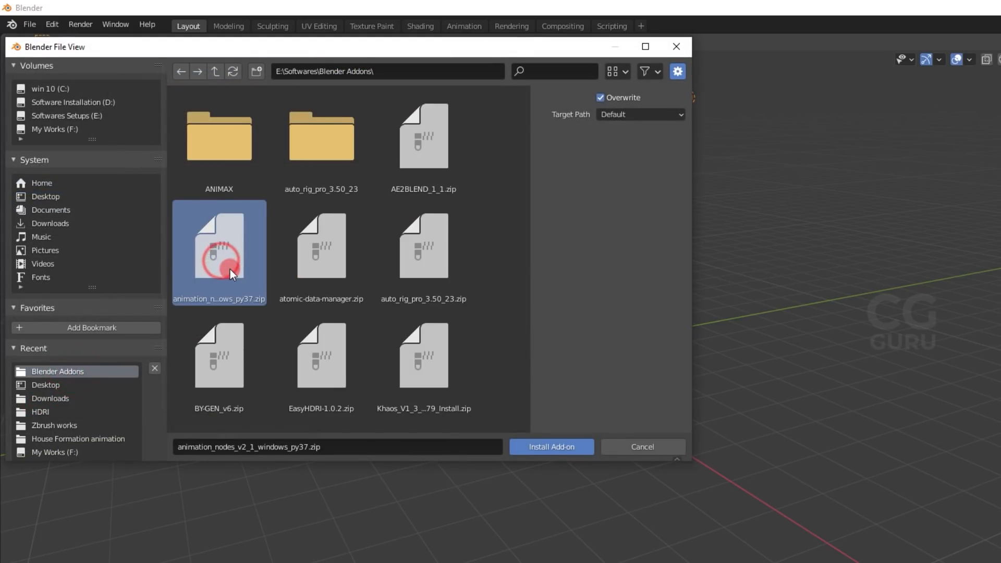
pyautogui.click(552, 447)
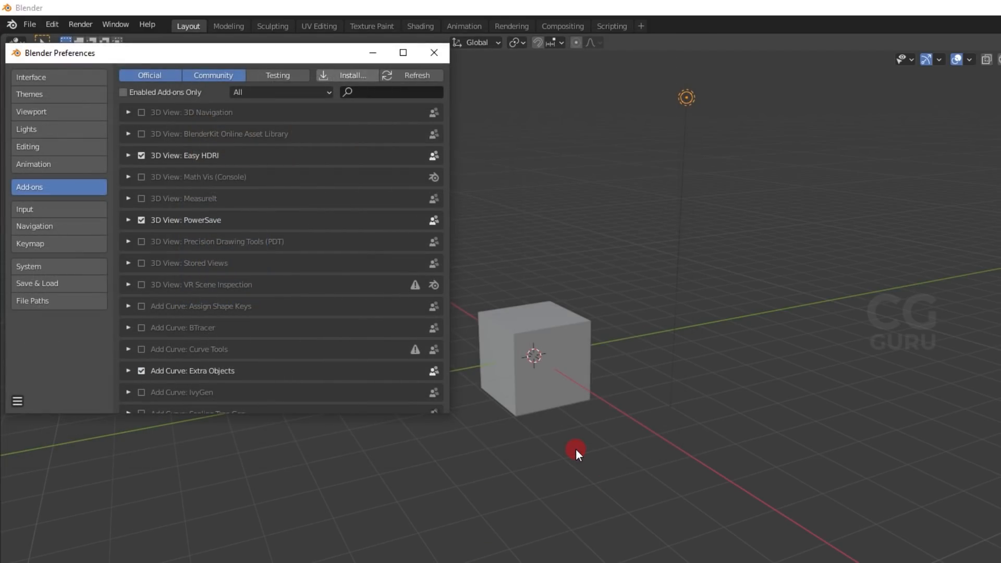
pyautogui.moveTo(475, 292)
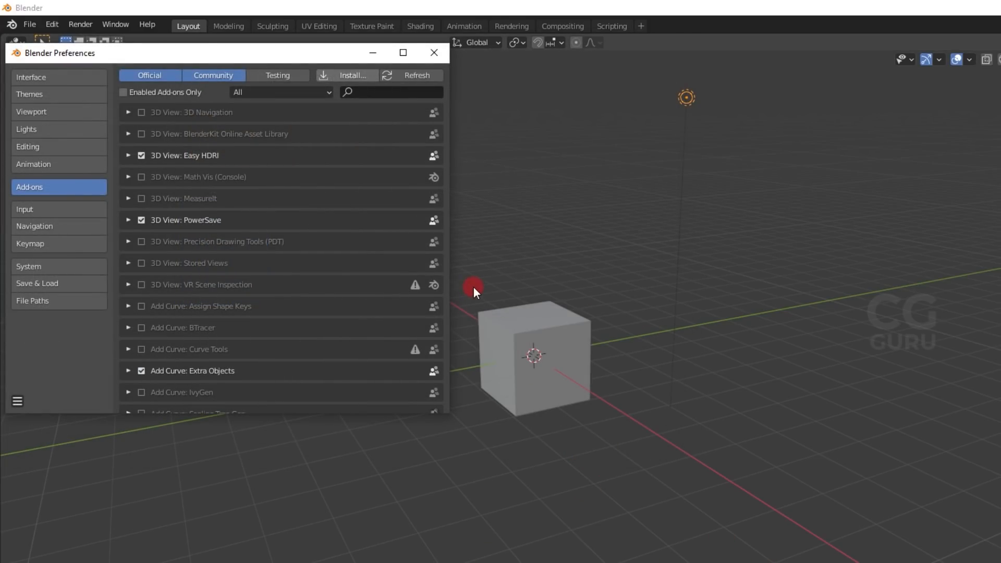
# Search for 'Animation Nodes' in the add-ons list and enable it
pyautogui.write('Animation Nodes')
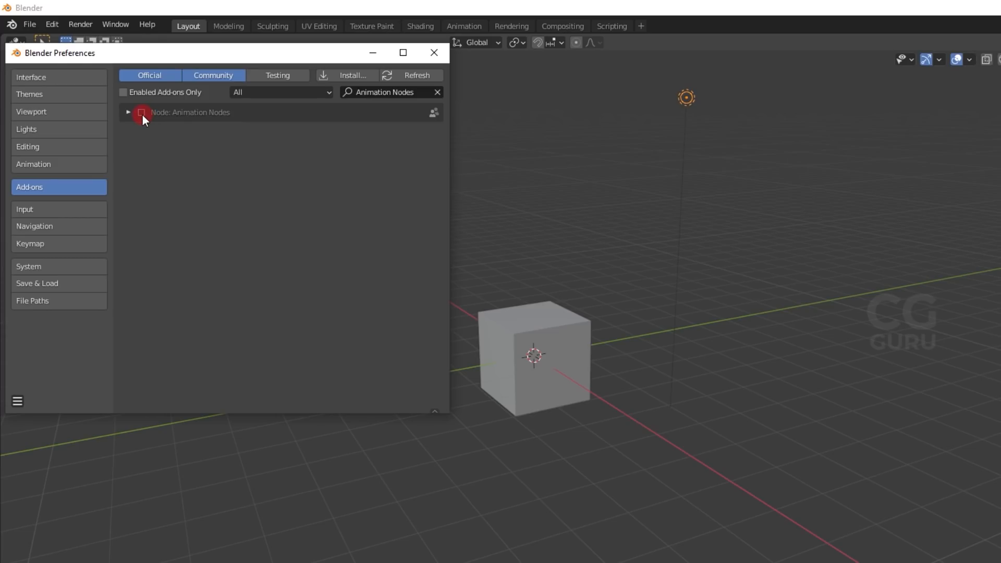
pyautogui.click(128, 113)
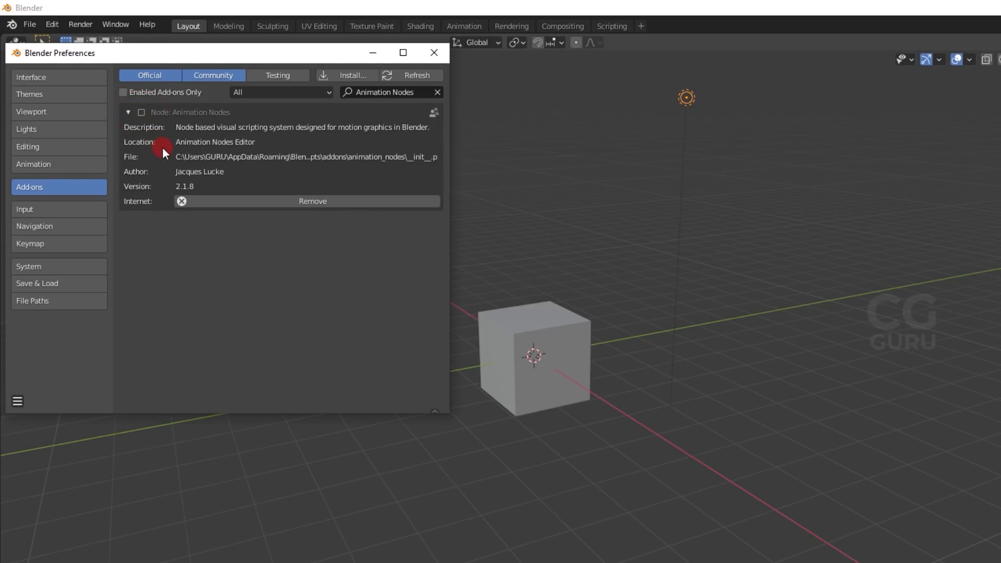
pyautogui.click(141, 112)
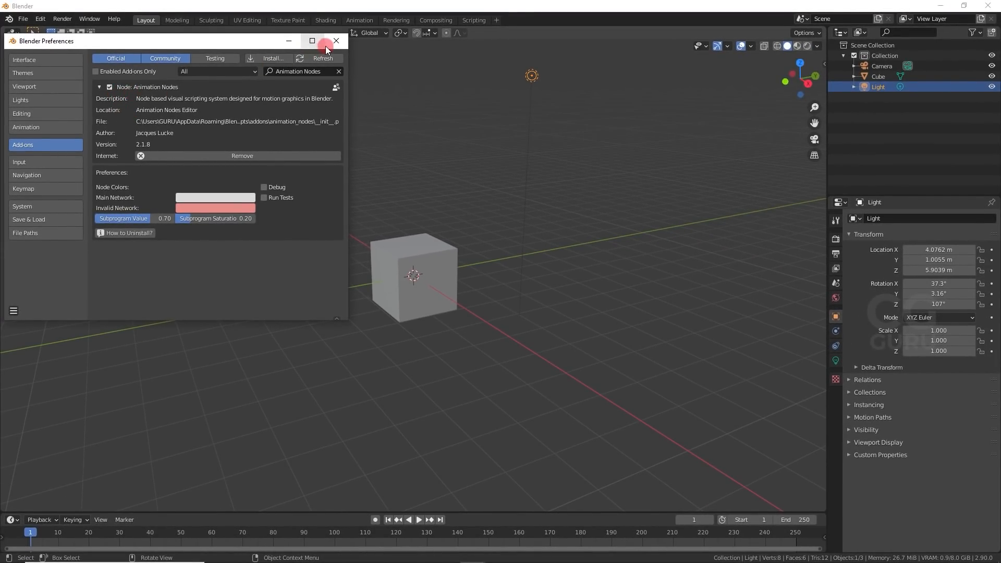
# Delete the default cube and append the House collection from the tutorial .blend file
pyautogui.click(326, 41)
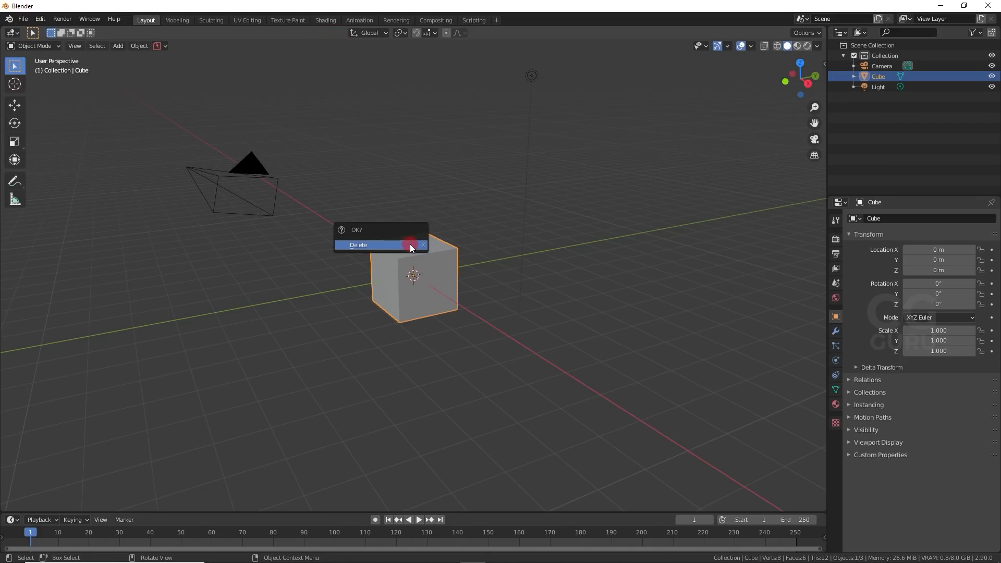
pyautogui.click(358, 244)
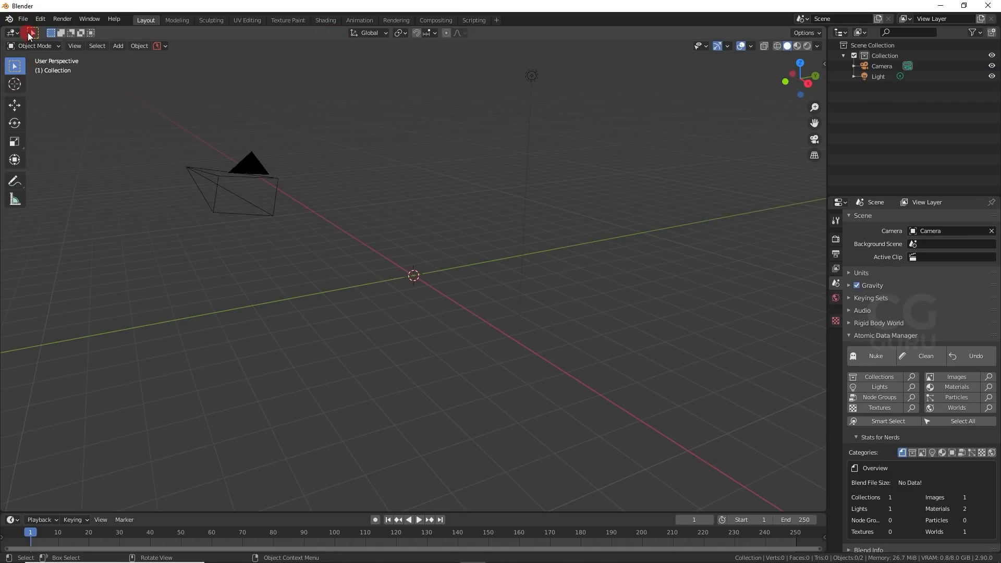
pyautogui.click(25, 19)
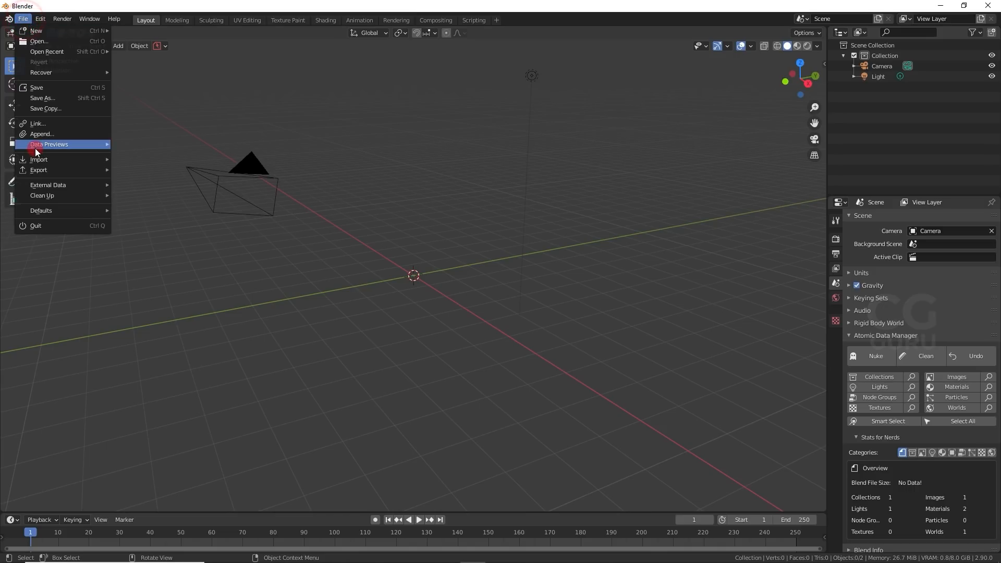
pyautogui.moveTo(43, 134)
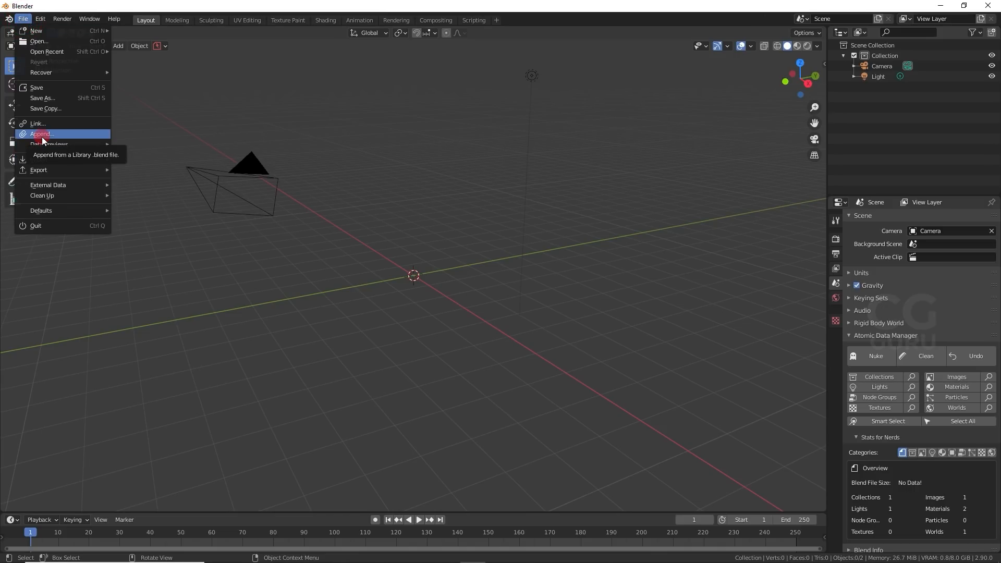
pyautogui.click(41, 134)
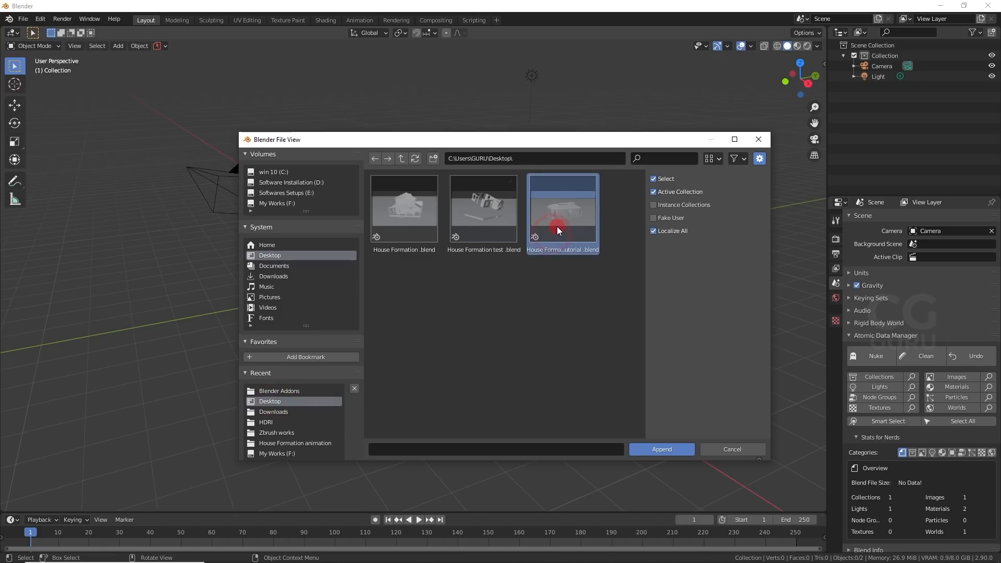
pyautogui.click(662, 448)
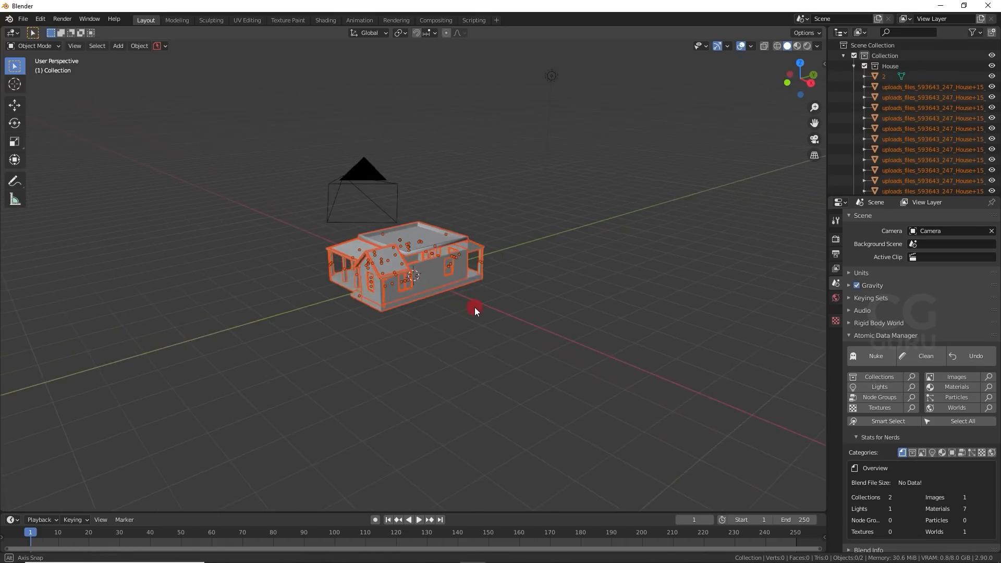
pyautogui.moveTo(475, 311); pyautogui.dragTo(536, 306)
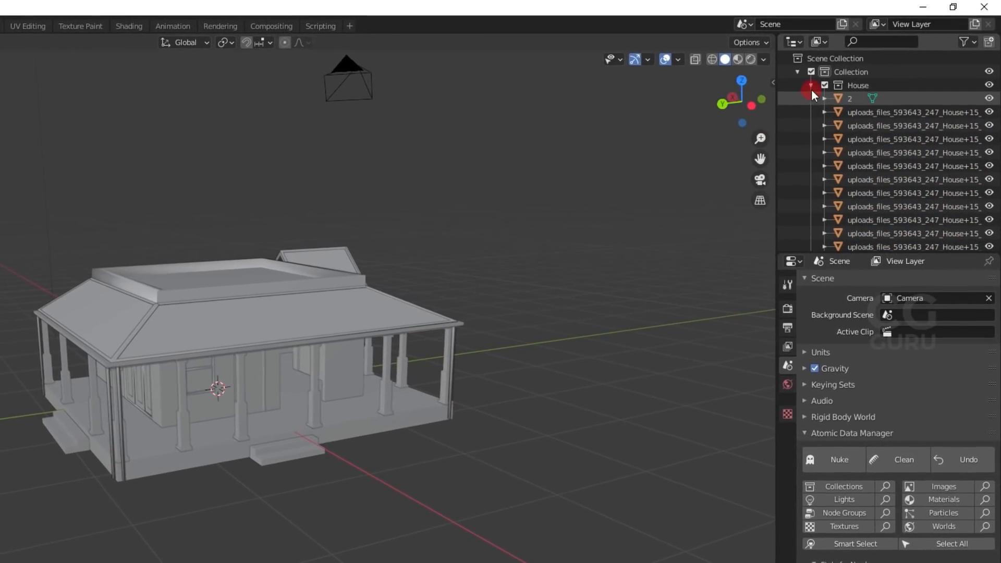
# Collapse the House collection and view the house resting on the enlarged ground plane
pyautogui.click(810, 85)
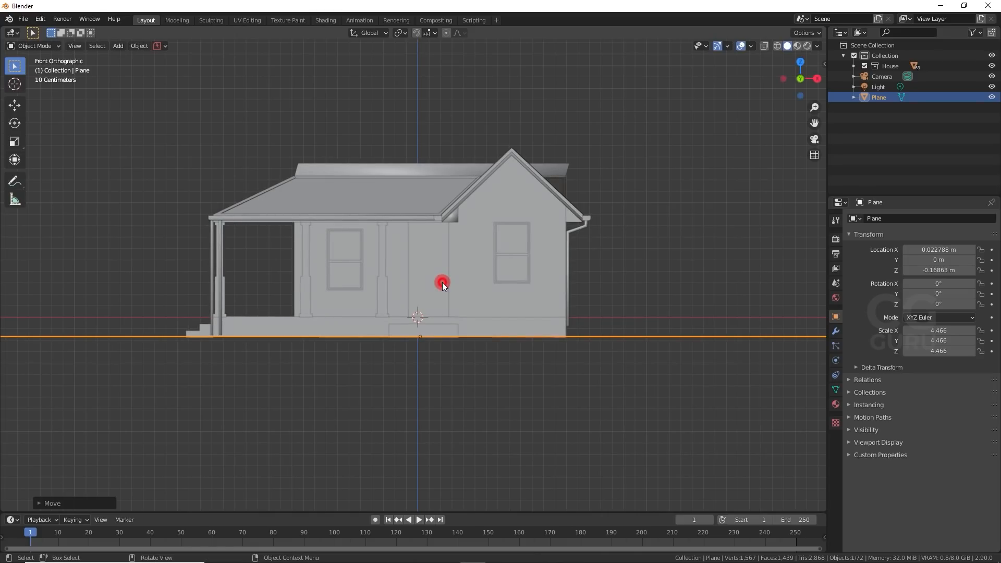
pyautogui.moveTo(442, 284); pyautogui.dragTo(517, 293)
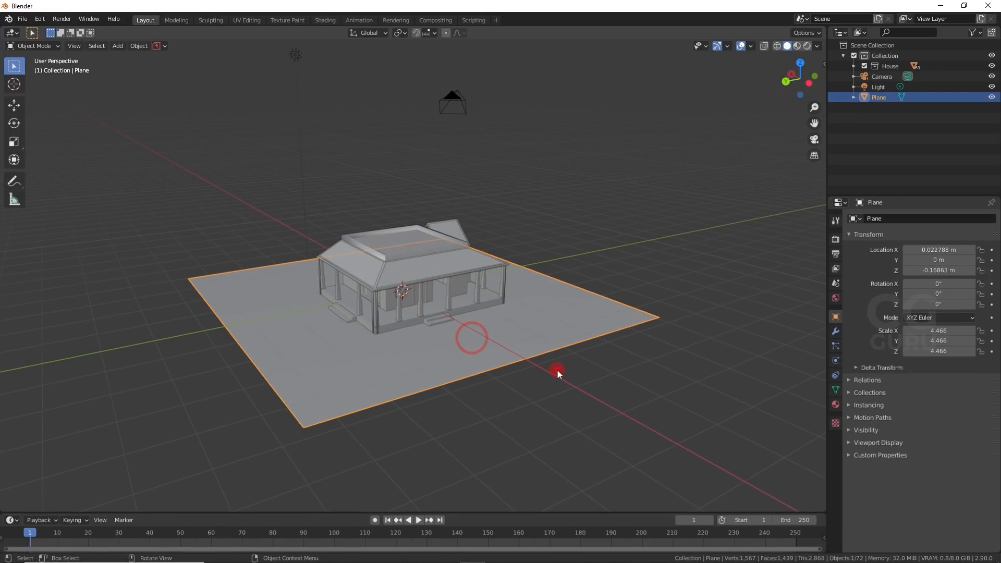
# Show Outliner selectability toggles, then click the roof and press A to select all house parts
pyautogui.click(976, 40)
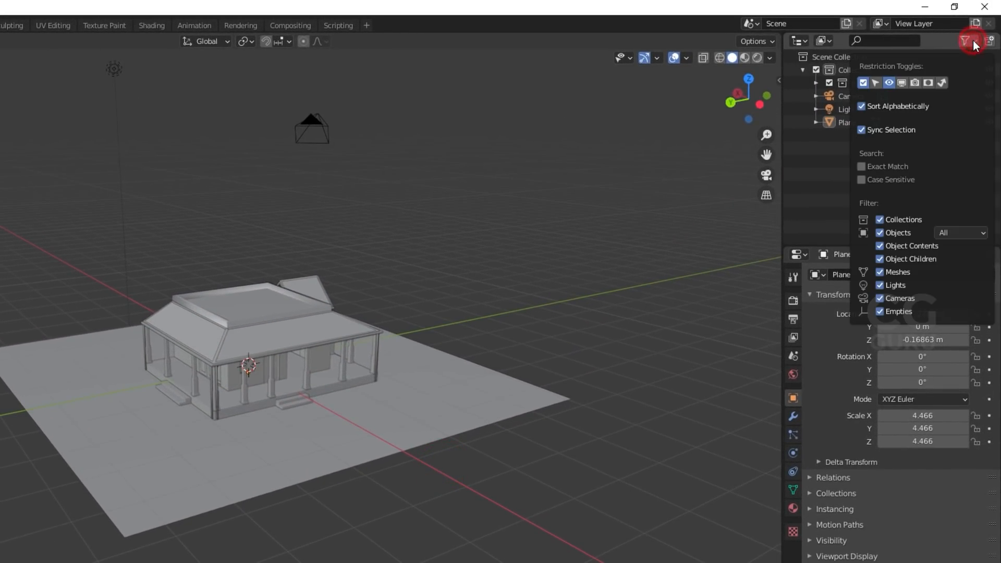
pyautogui.click(967, 41)
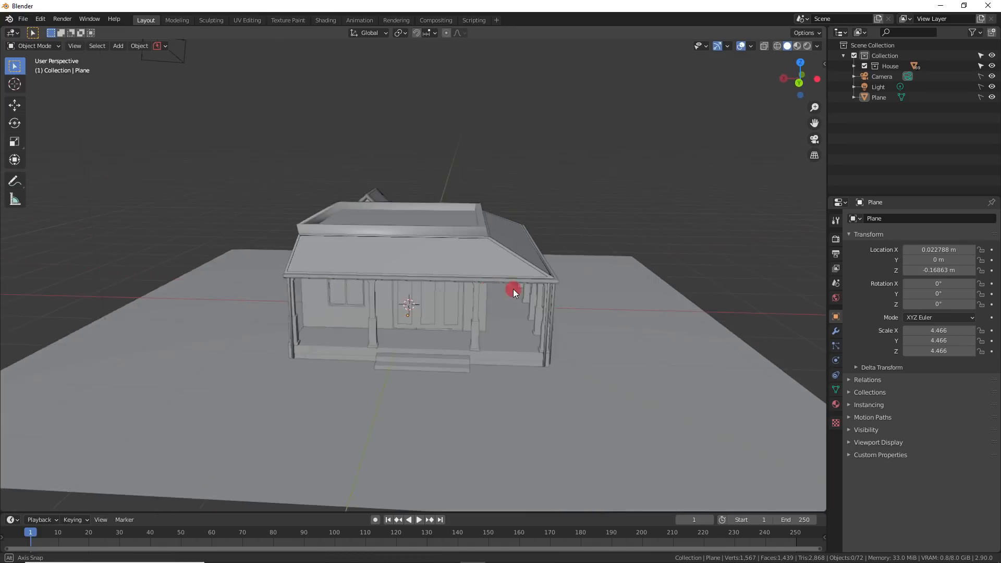
pyautogui.moveTo(514, 293); pyautogui.dragTo(398, 264)
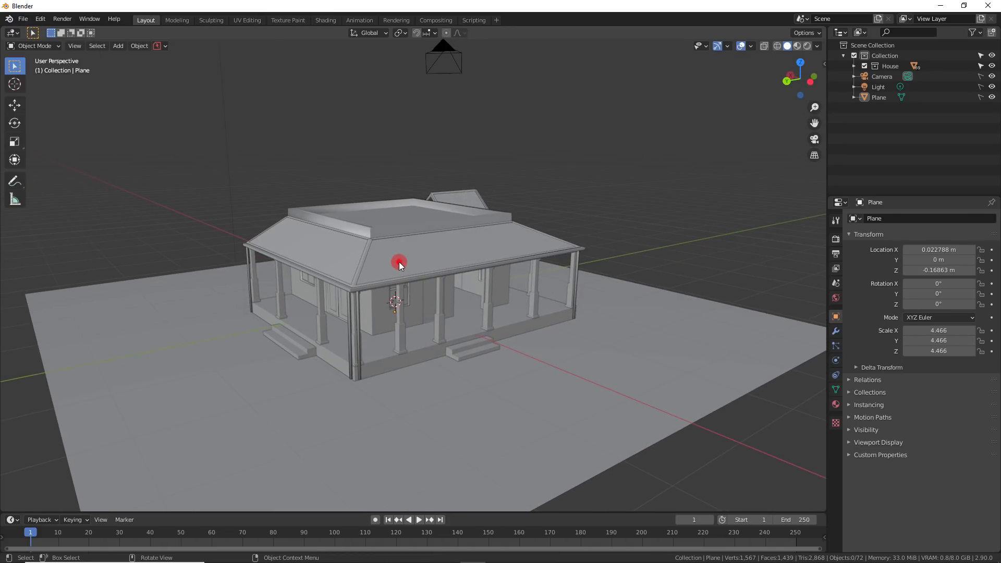
pyautogui.click(458, 257)
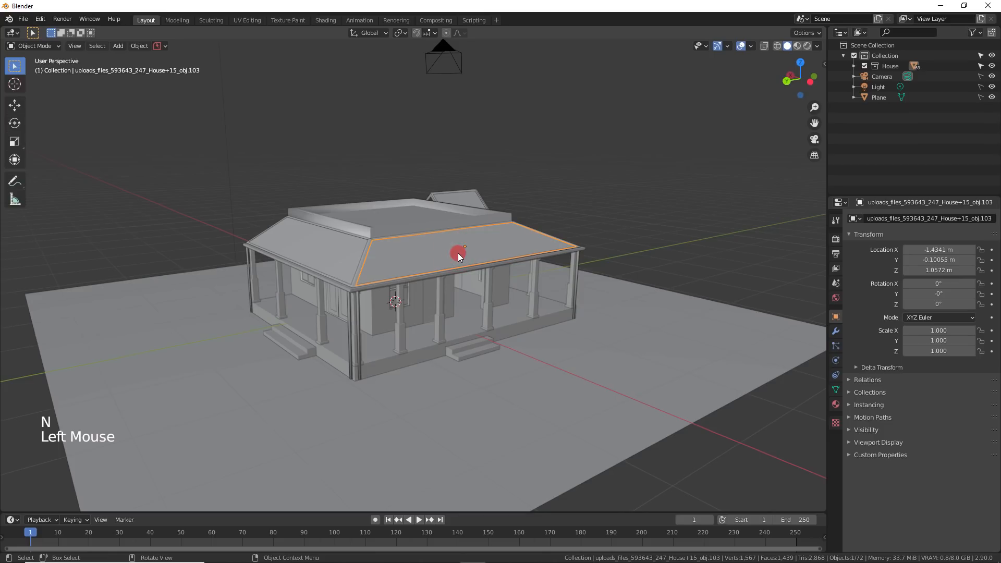
pyautogui.press('A')
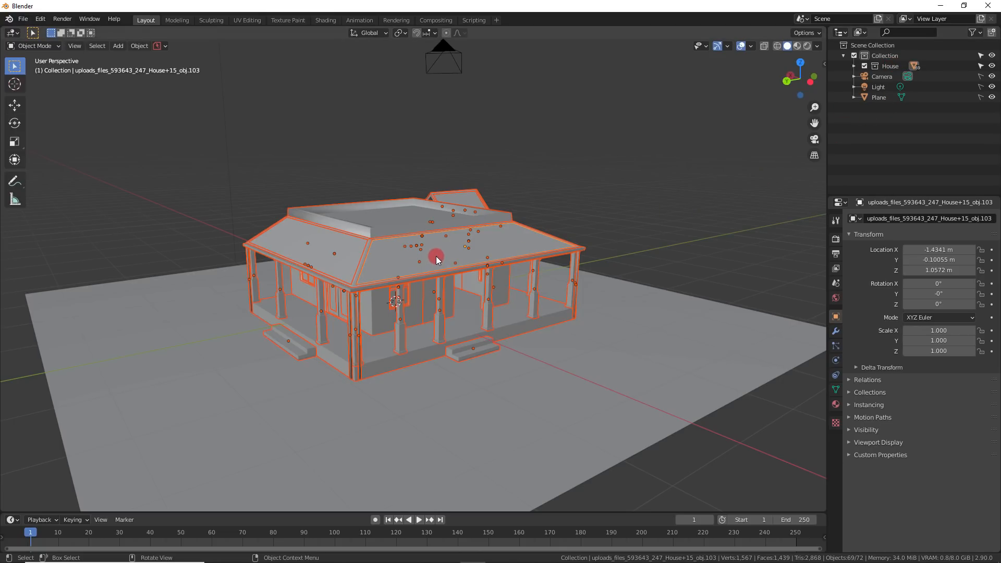
pyautogui.press('M')
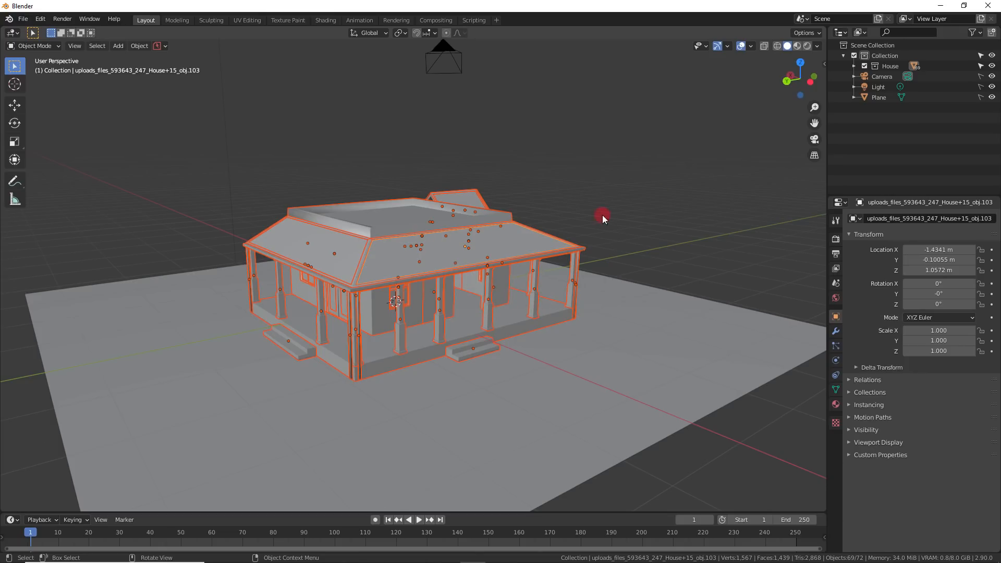
# Apply All Transforms to the house parts and set Origin to Geometry
pyautogui.press('ctrl+a')
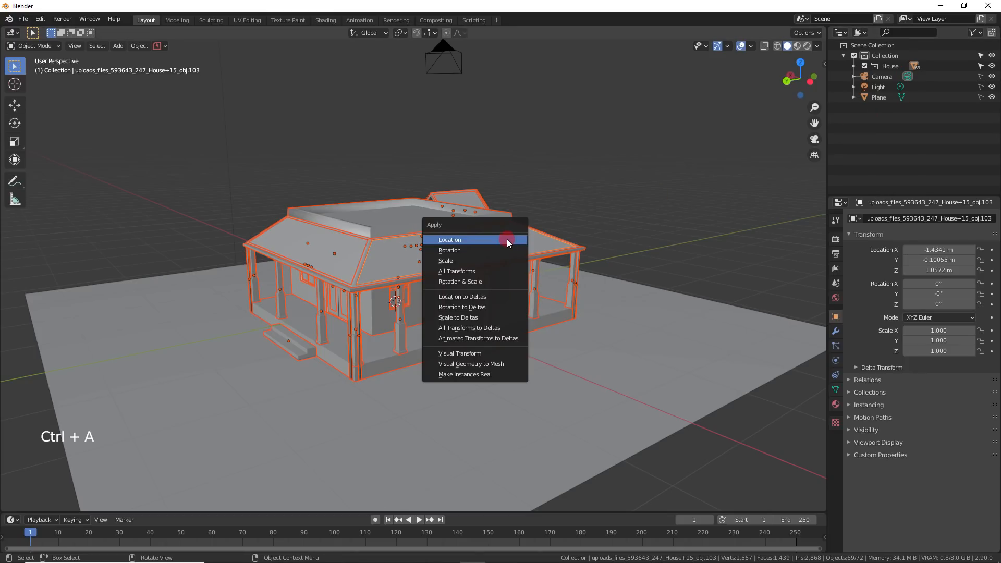
pyautogui.moveTo(474, 271)
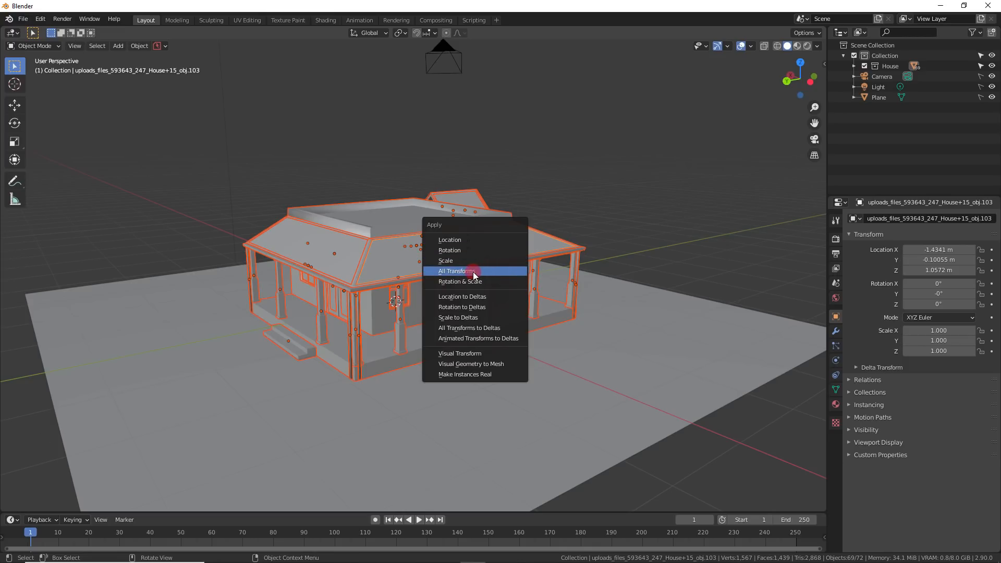
pyautogui.click(456, 271)
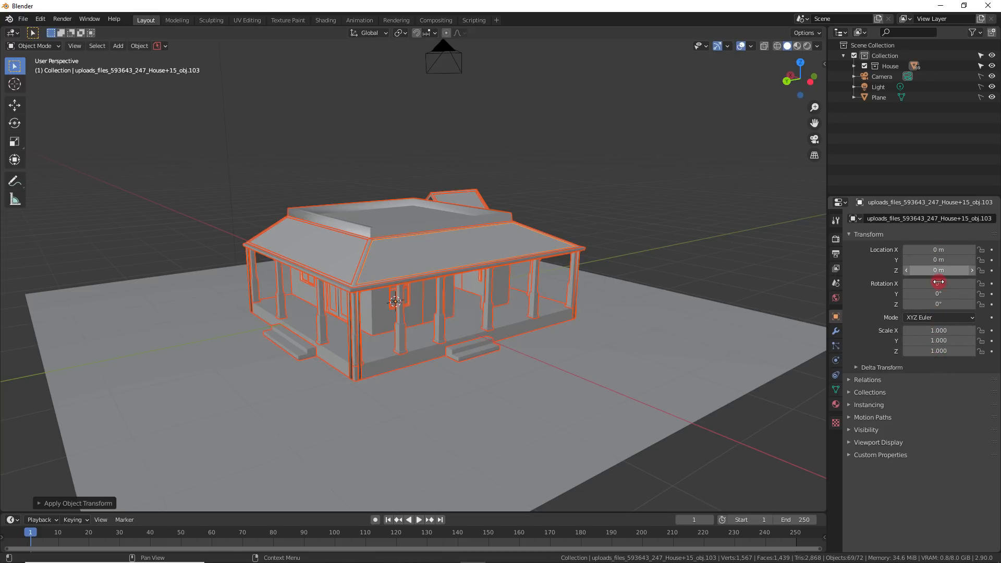
pyautogui.rightClick(393, 307)
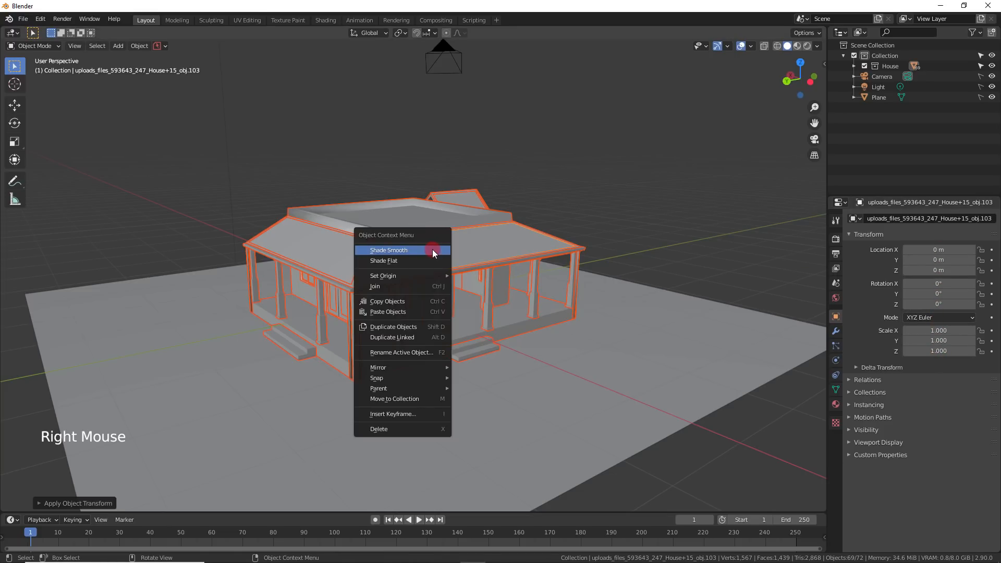
pyautogui.moveTo(426, 275)
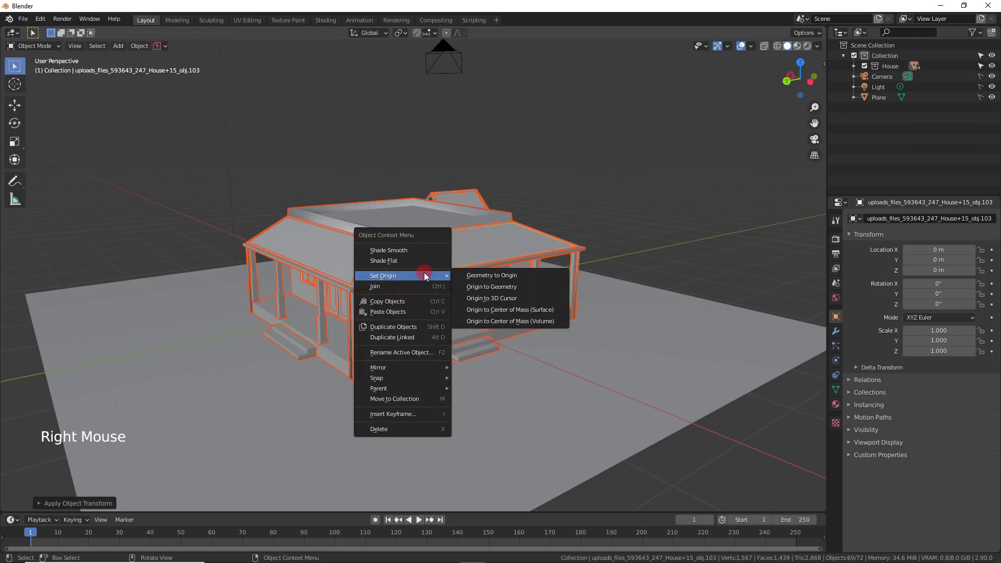
pyautogui.moveTo(500, 286)
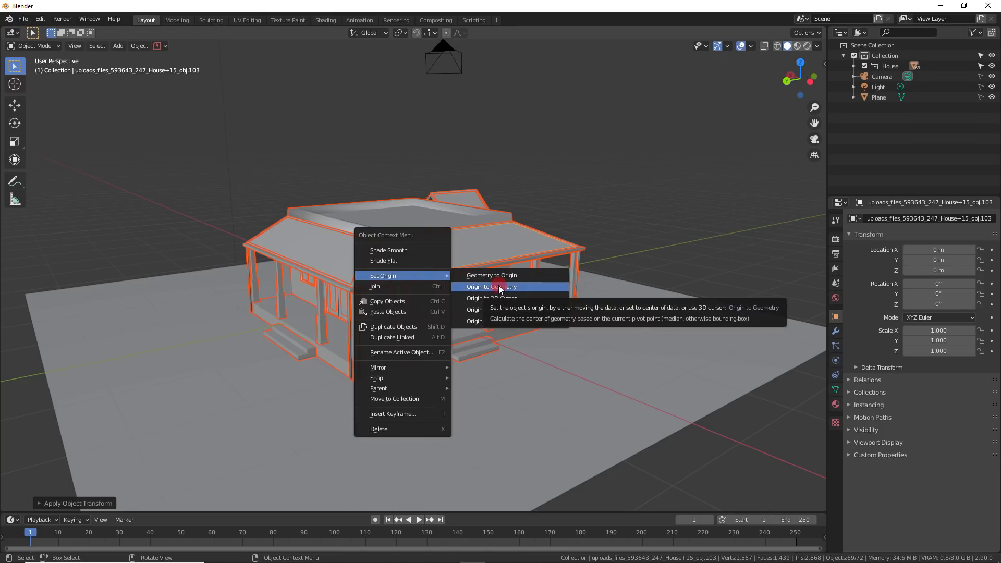
pyautogui.click(492, 286)
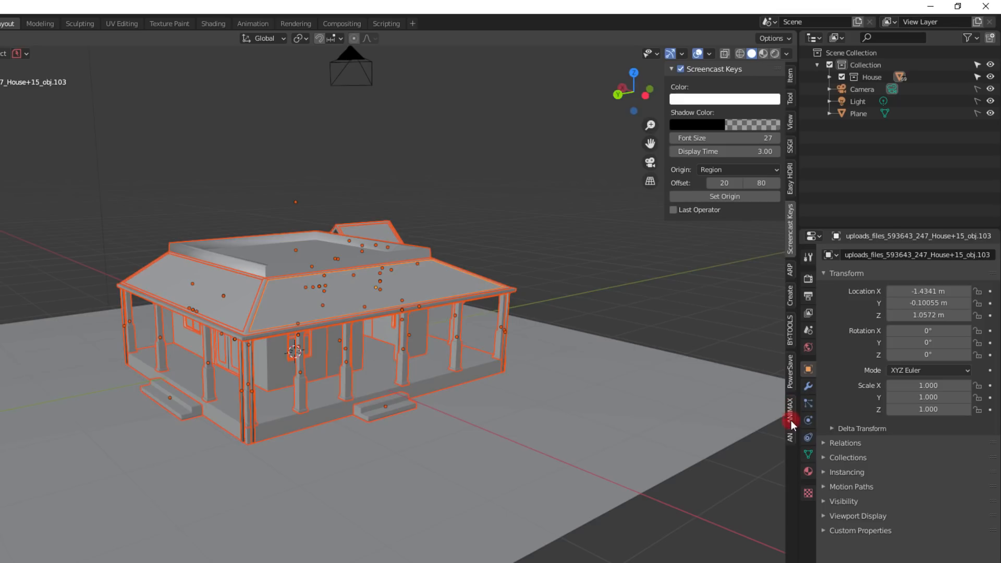
# Create a 'house' ID key in the AN tab and store From Current Transforms
pyautogui.click(788, 423)
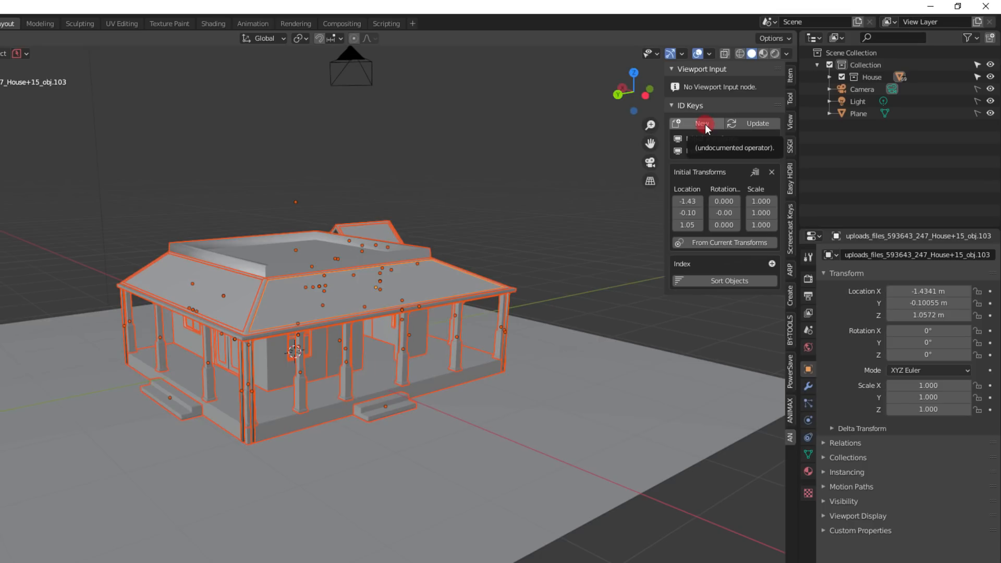
pyautogui.click(700, 124)
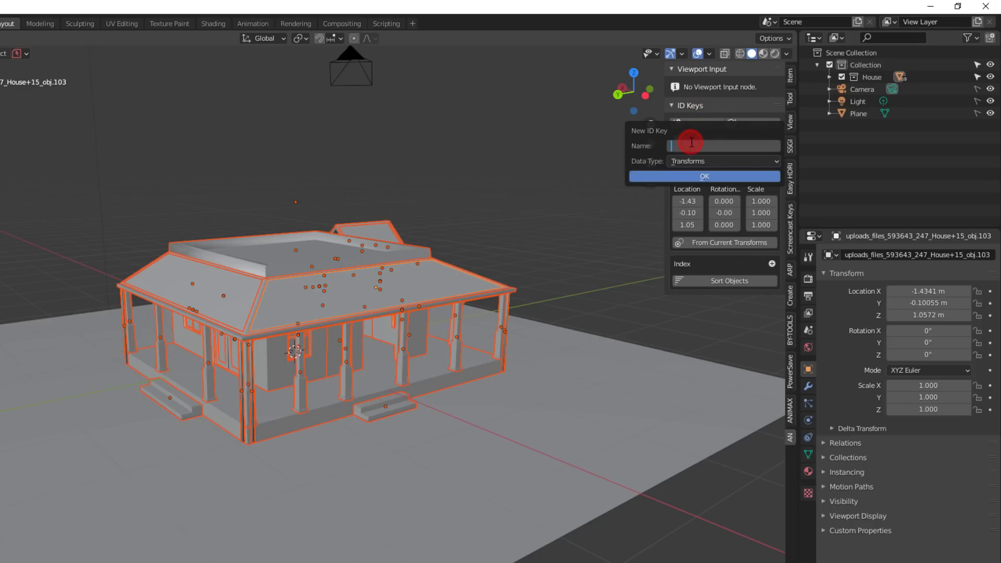
pyautogui.write('house')
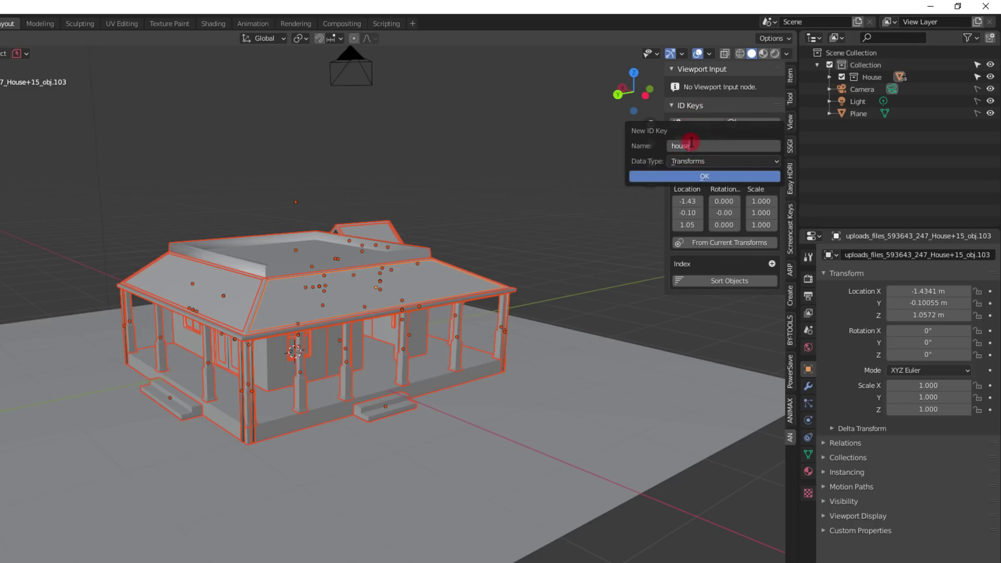
pyautogui.click(704, 176)
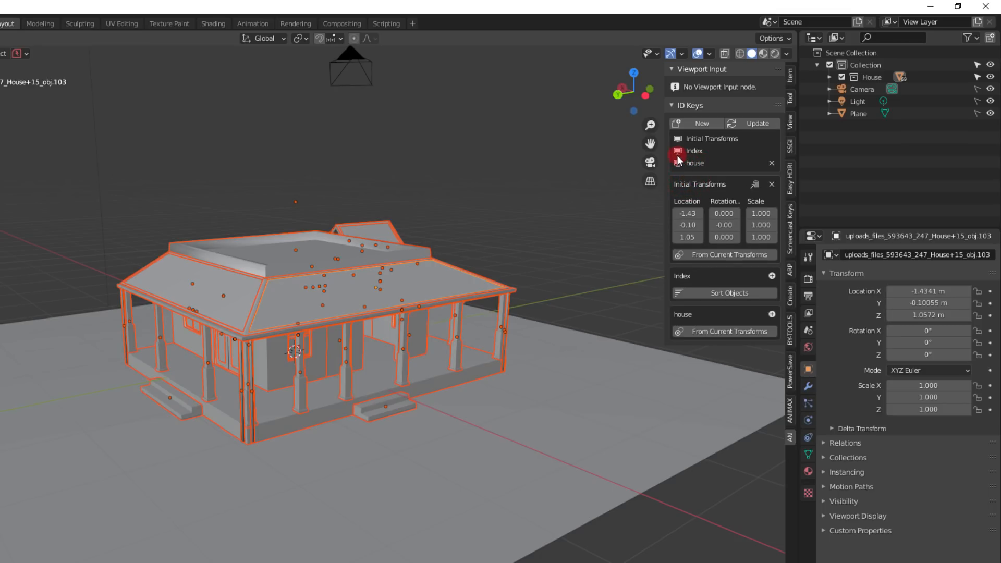
pyautogui.click(694, 162)
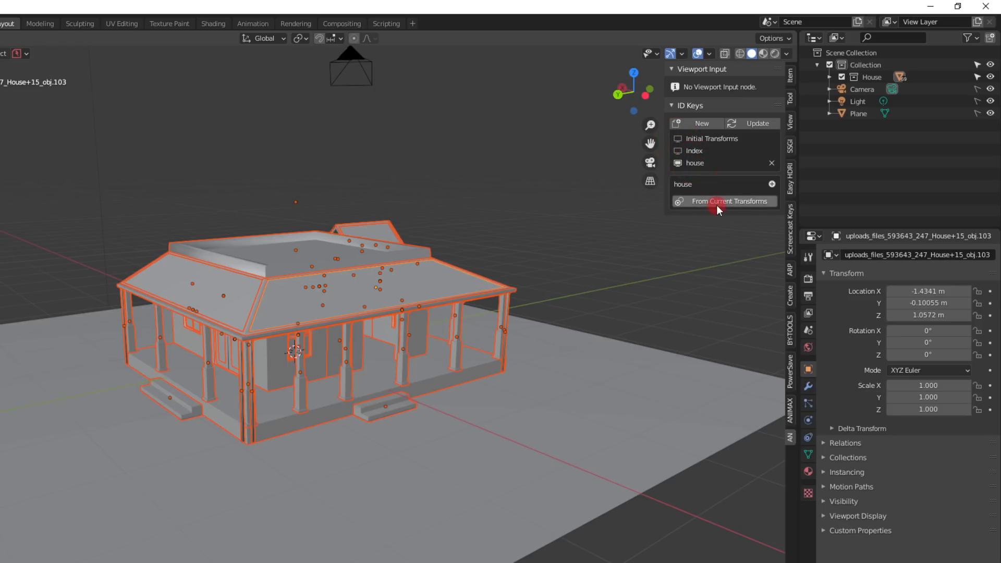
pyautogui.click(725, 200)
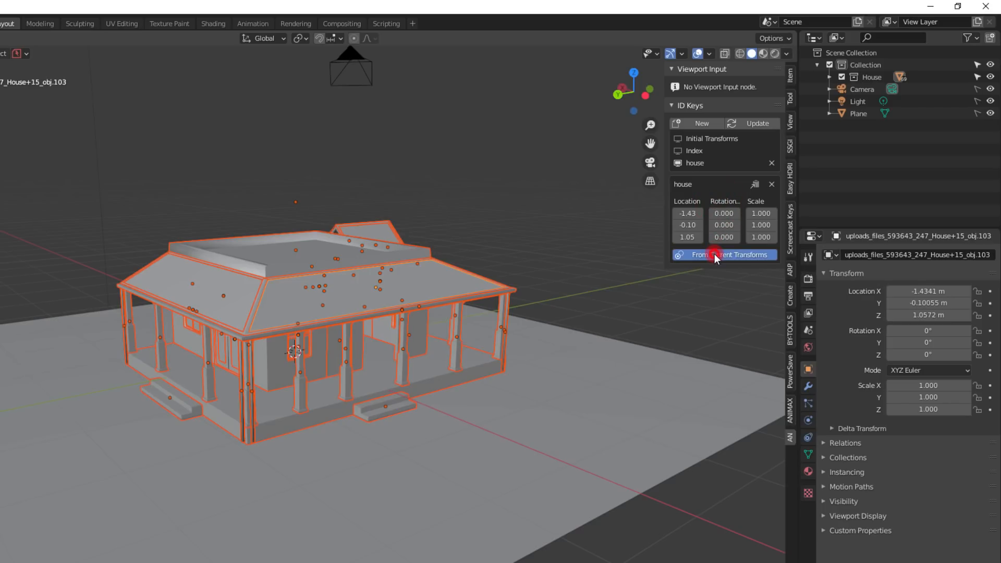
pyautogui.click(725, 255)
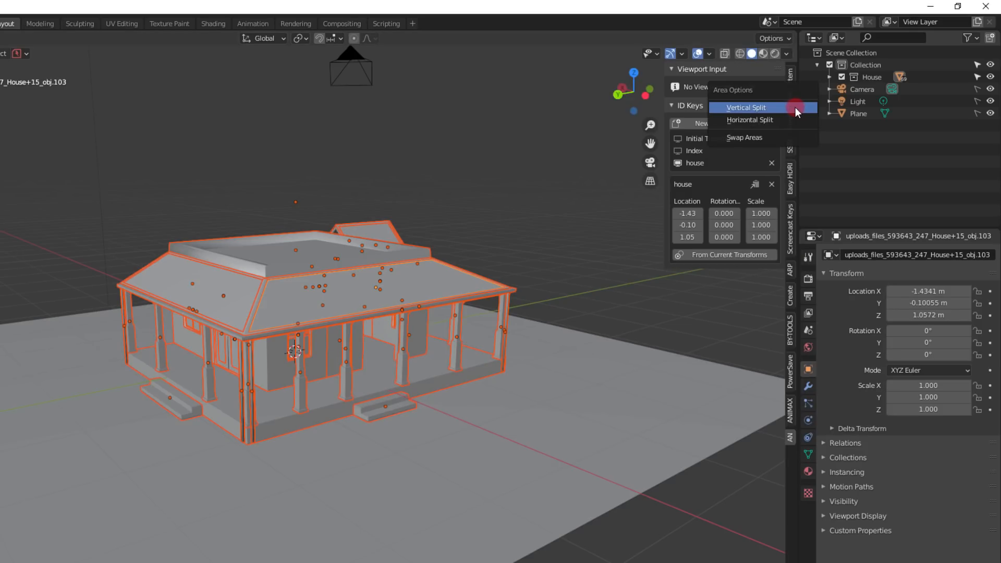
# Vertically split the view, make the left area Animation Nodes, and create the House tree
pyautogui.click(746, 107)
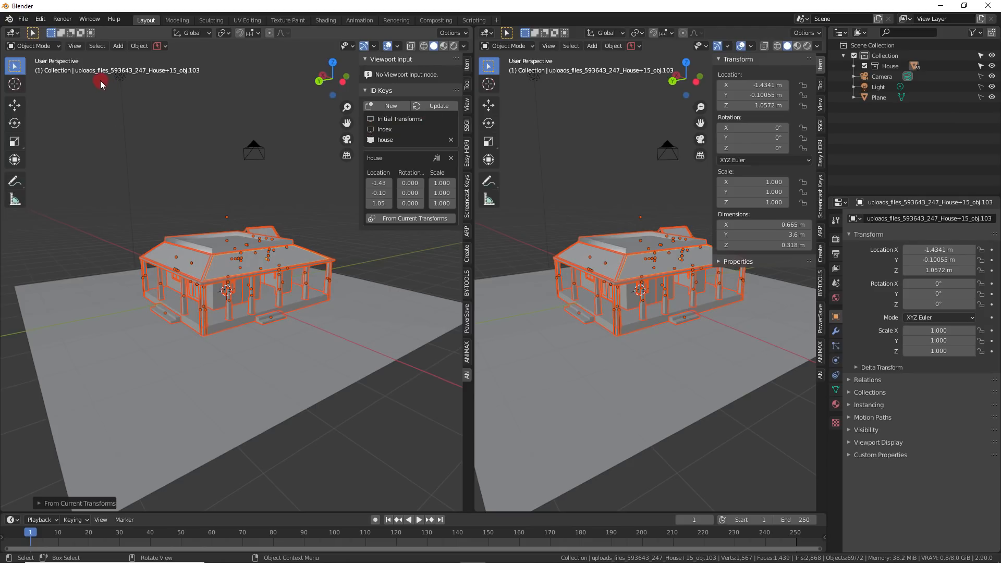
pyautogui.click(9, 34)
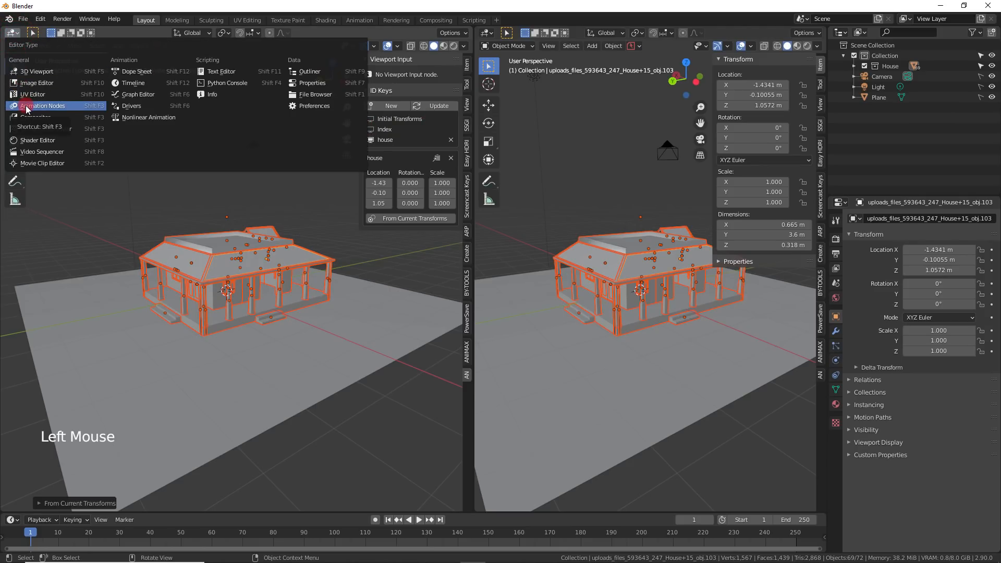
pyautogui.click(43, 106)
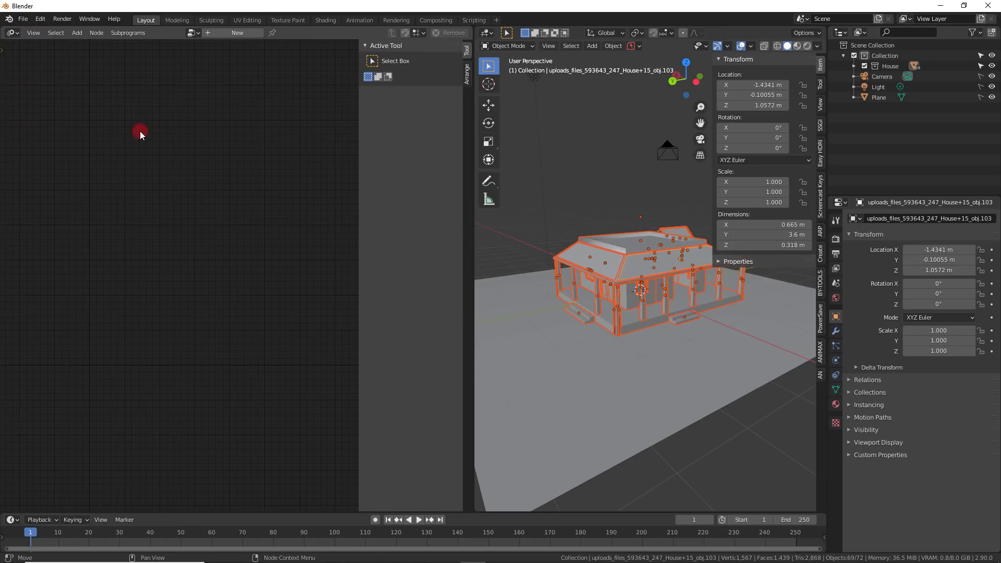
pyautogui.moveTo(215, 155)
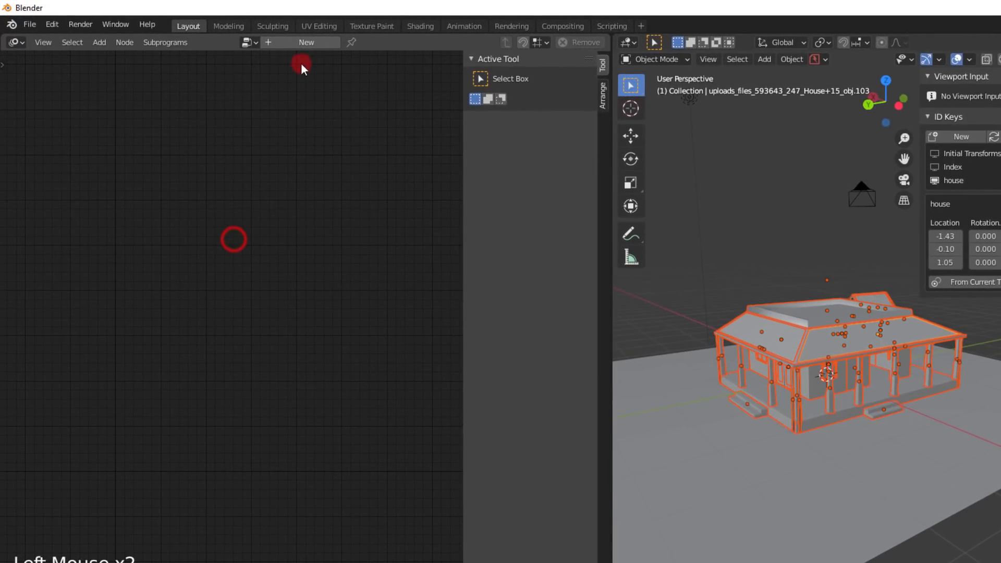
pyautogui.click(303, 42)
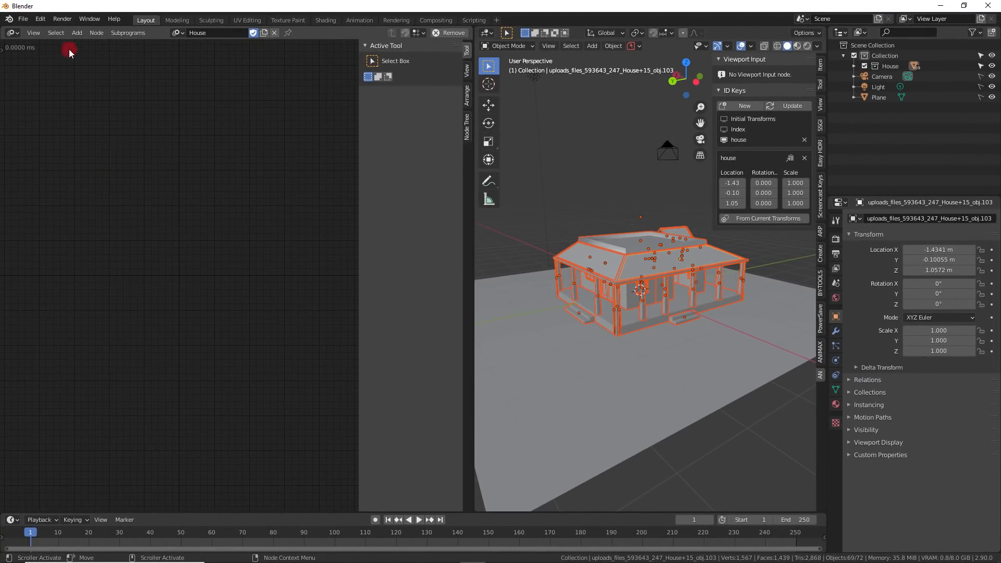
# Add a Collection Info node for House and link All Objects into an Object Matrix Output
pyautogui.click(77, 32)
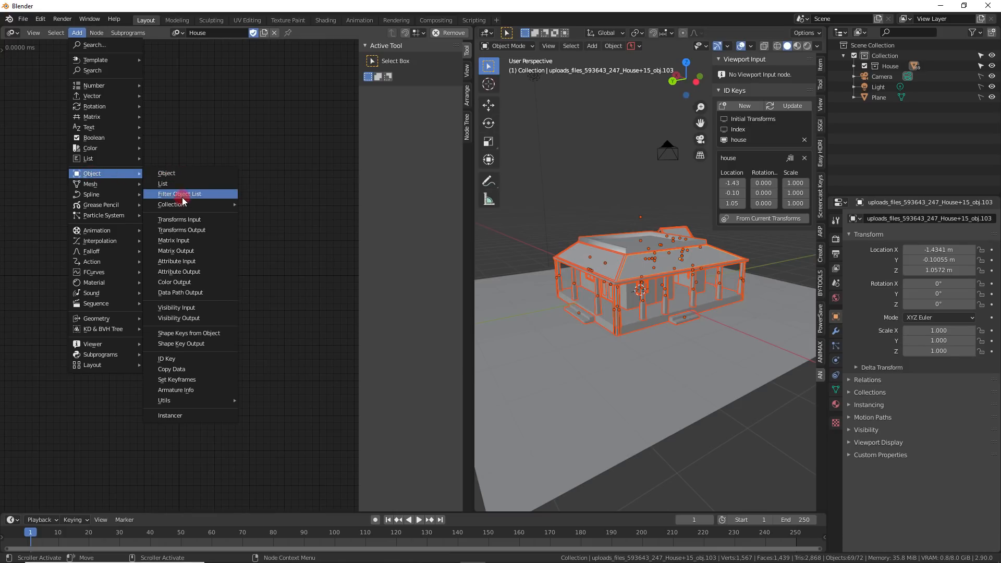
pyautogui.moveTo(171, 203)
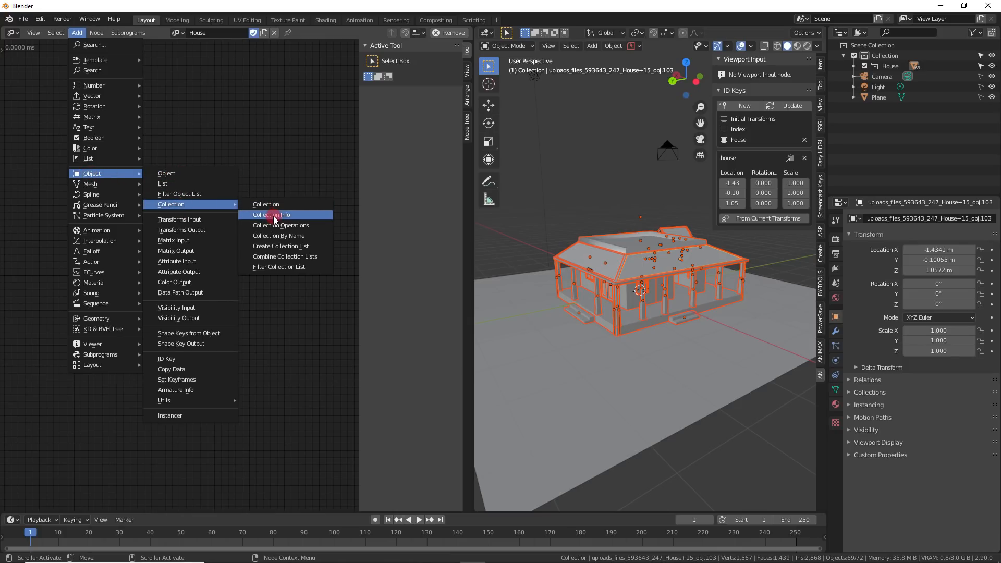
pyautogui.click(272, 214)
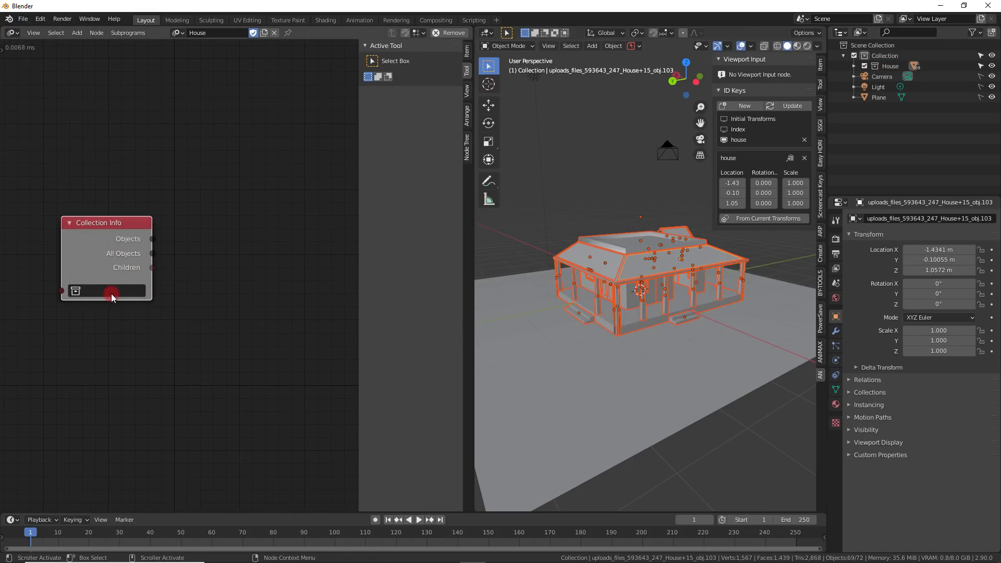
pyautogui.click(112, 291)
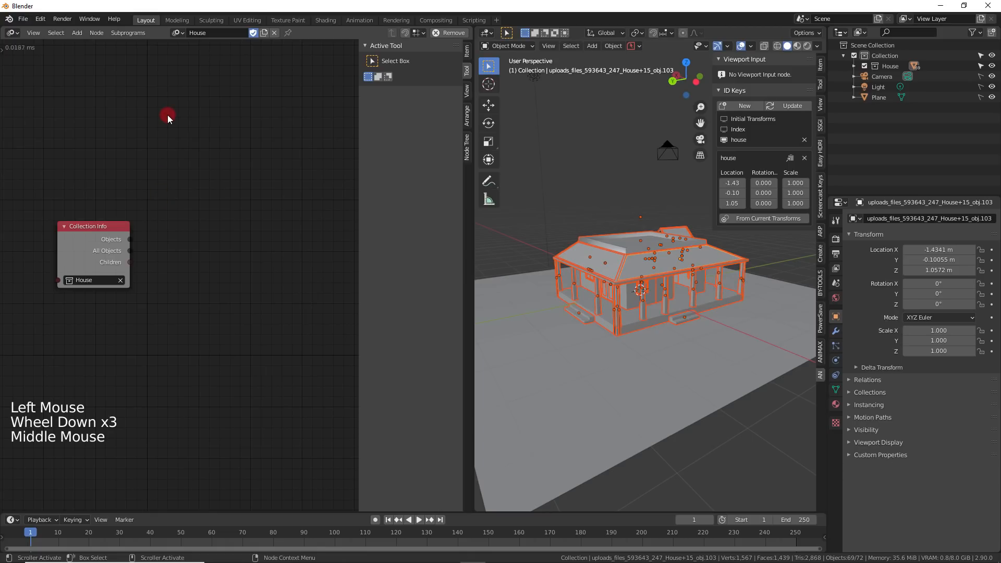
pyautogui.click(77, 33)
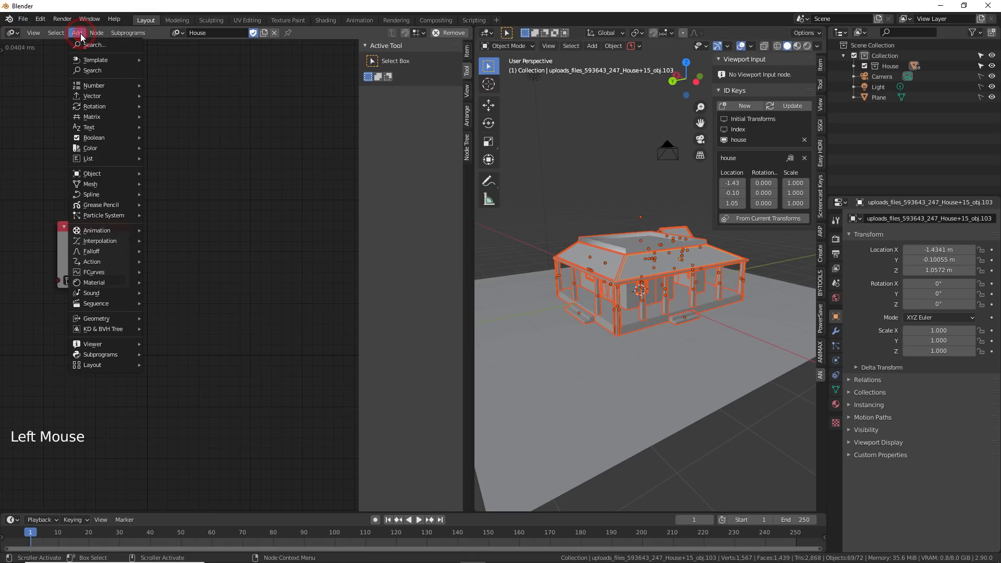
pyautogui.moveTo(92, 173)
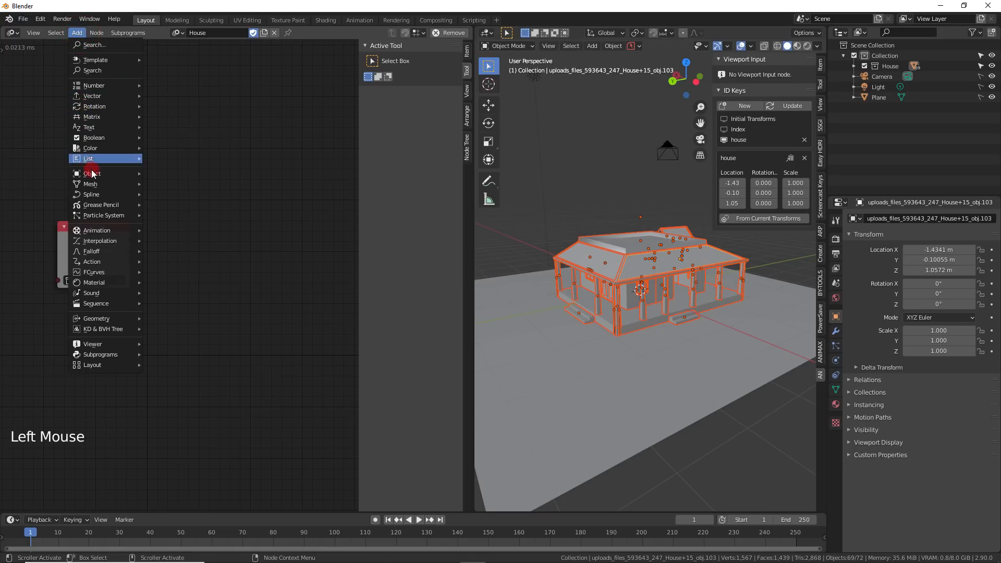
pyautogui.moveTo(92, 173)
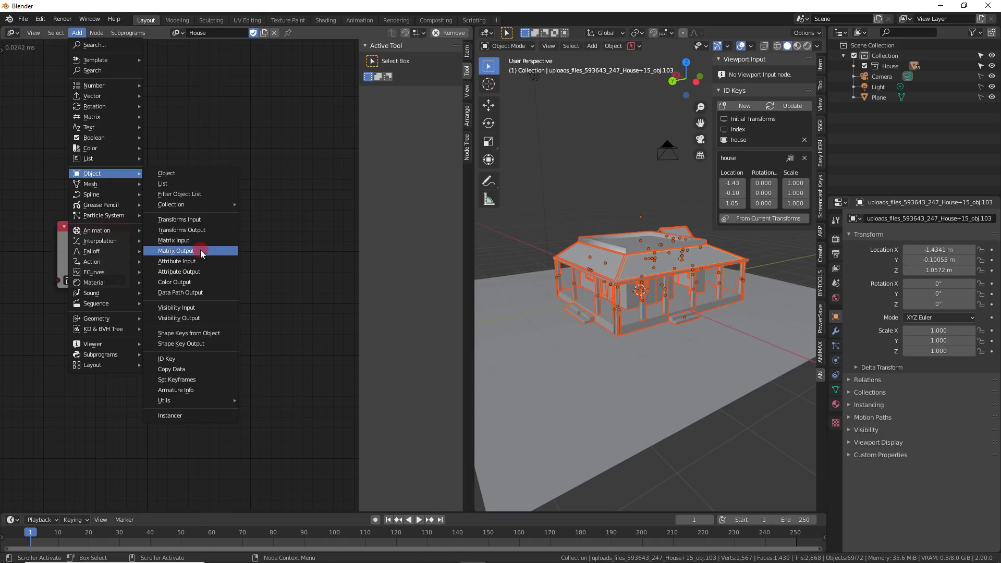
pyautogui.click(175, 250)
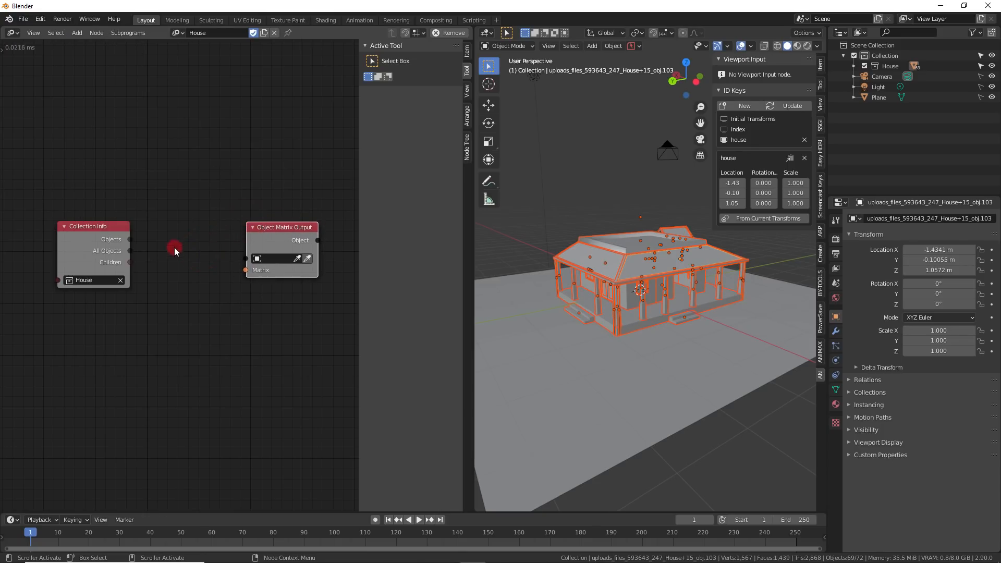
pyautogui.moveTo(126, 250); pyautogui.dragTo(247, 258)
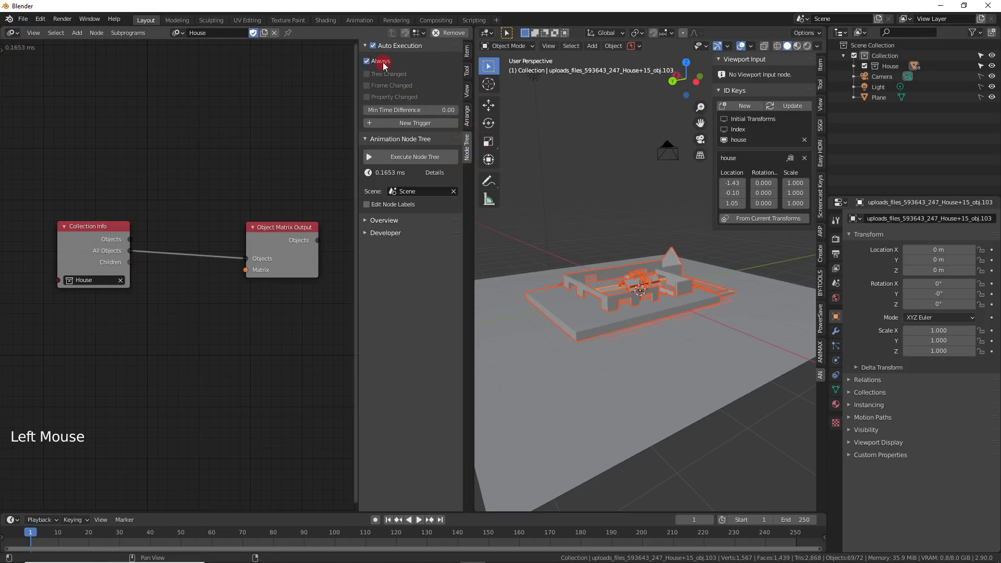
# Turn off Always execution and enable Tree, Frame and Property Changed triggers
pyautogui.click(367, 73)
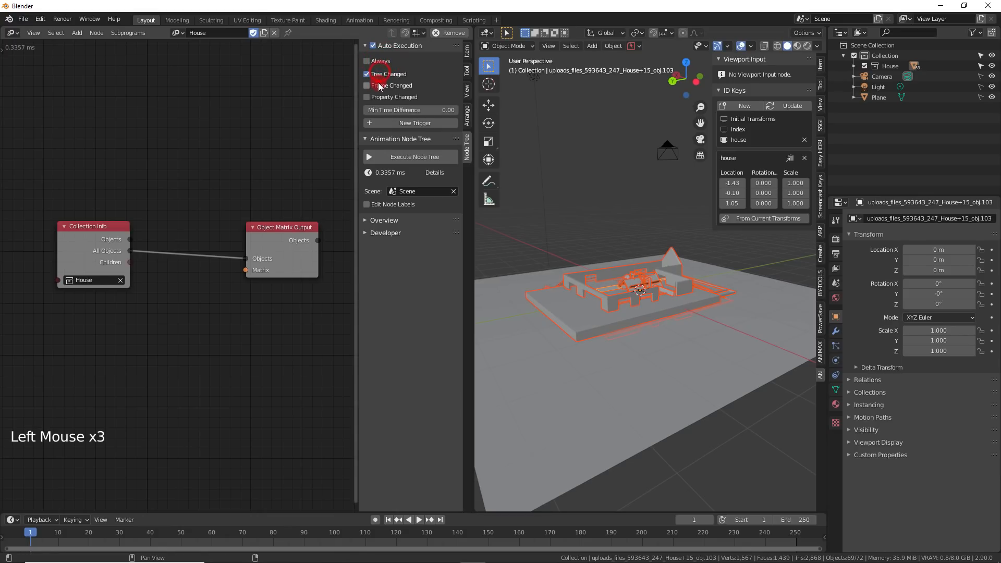
pyautogui.click(367, 97)
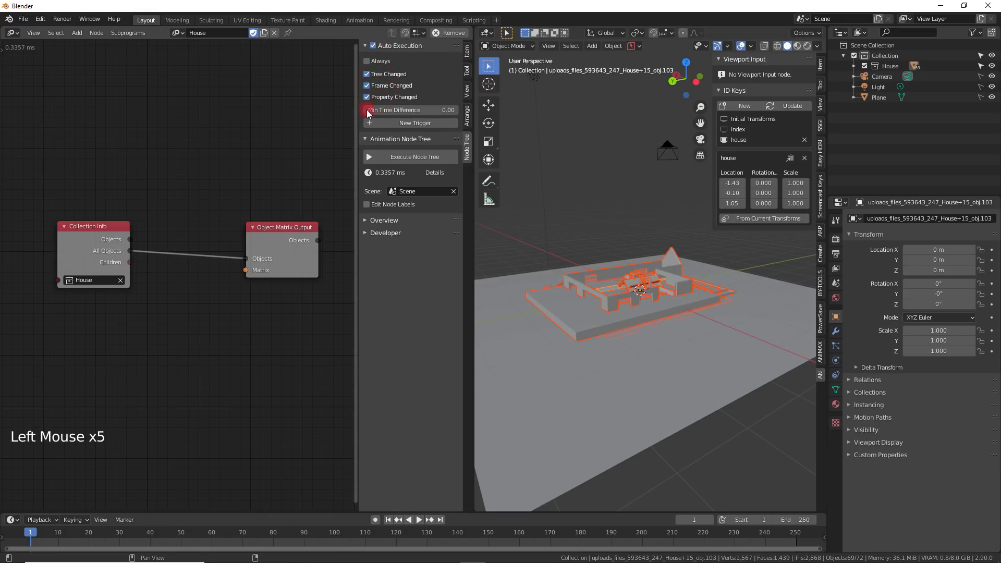
pyautogui.click(77, 32)
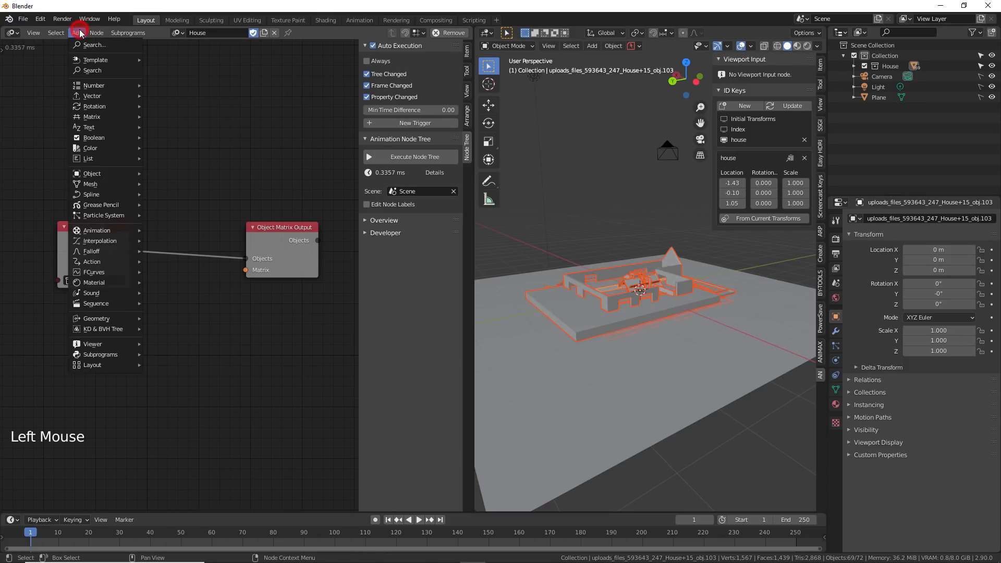
pyautogui.moveTo(92, 173)
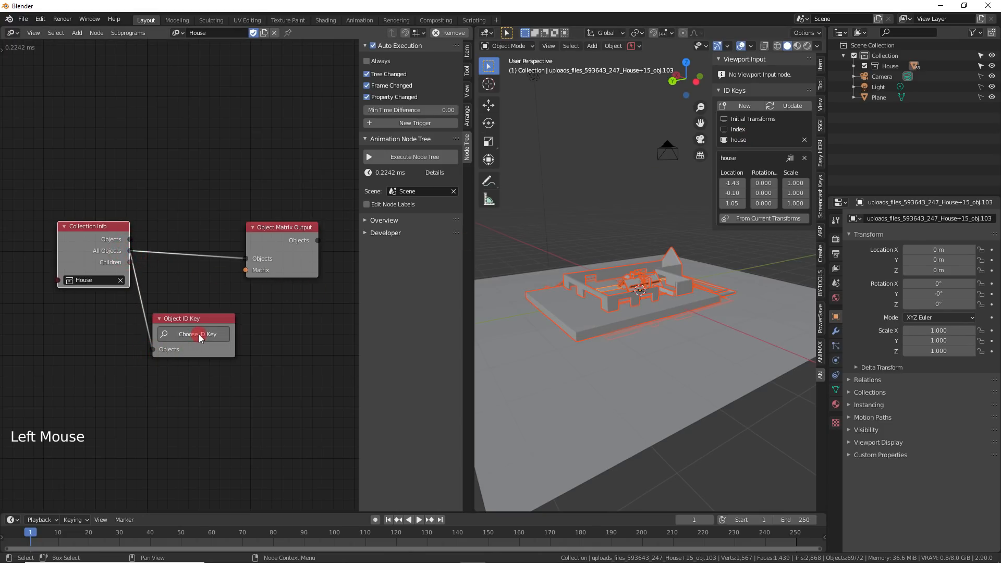
# Choose the 'house' key on the Object ID Key node and link Matrices to the output's Matrix
pyautogui.click(199, 334)
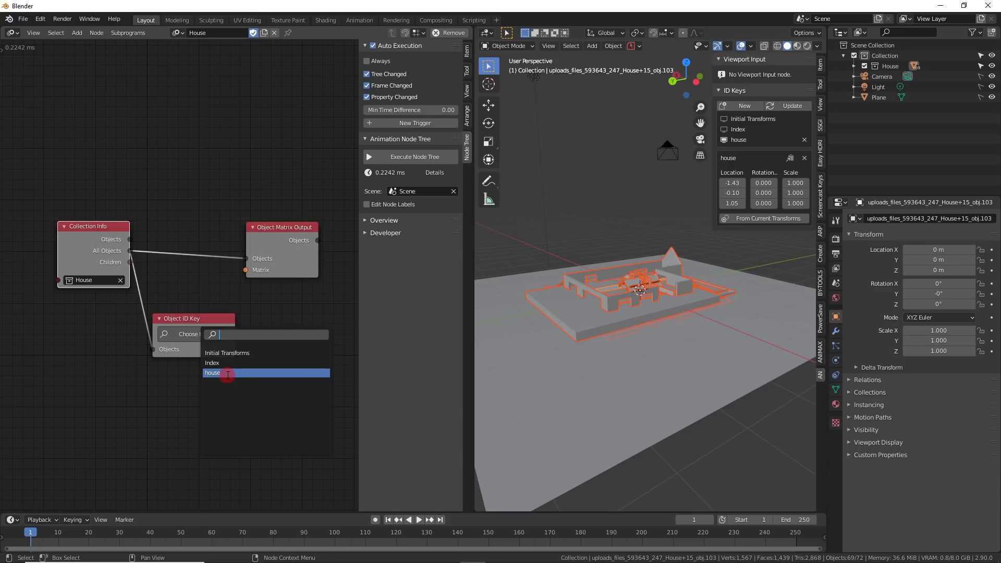
pyautogui.click(226, 372)
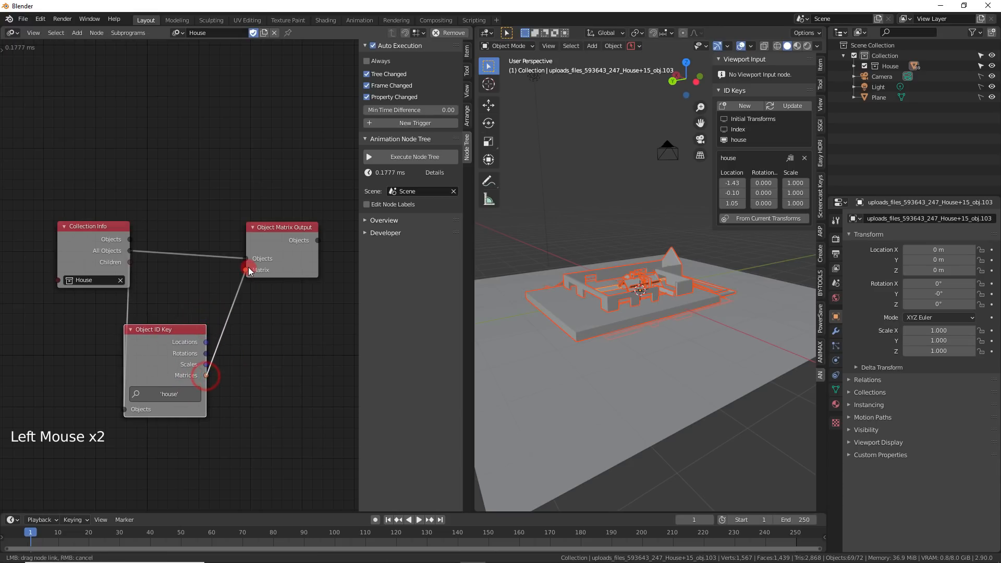
pyautogui.moveTo(206, 375); pyautogui.dragTo(263, 270)
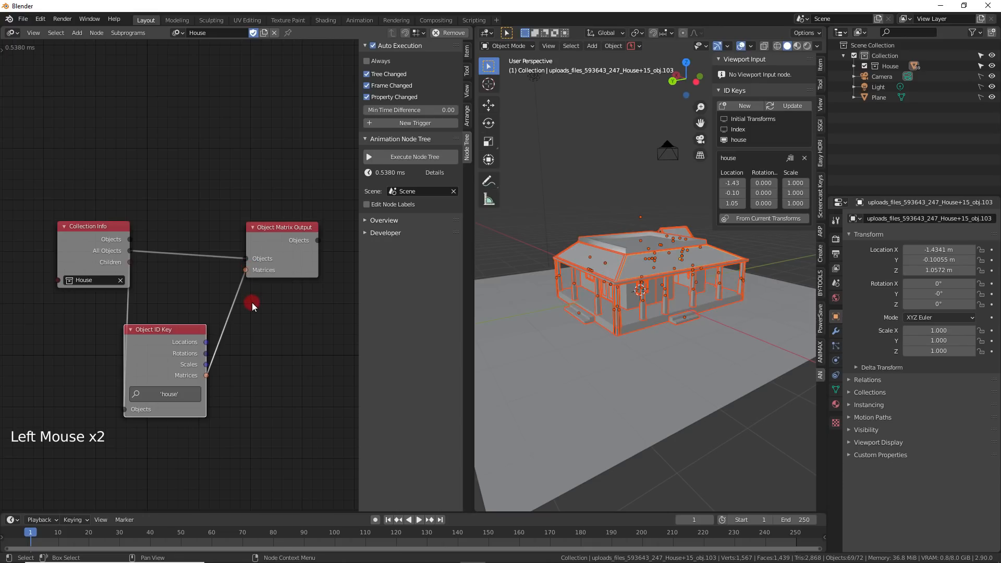
pyautogui.scroll(-3)
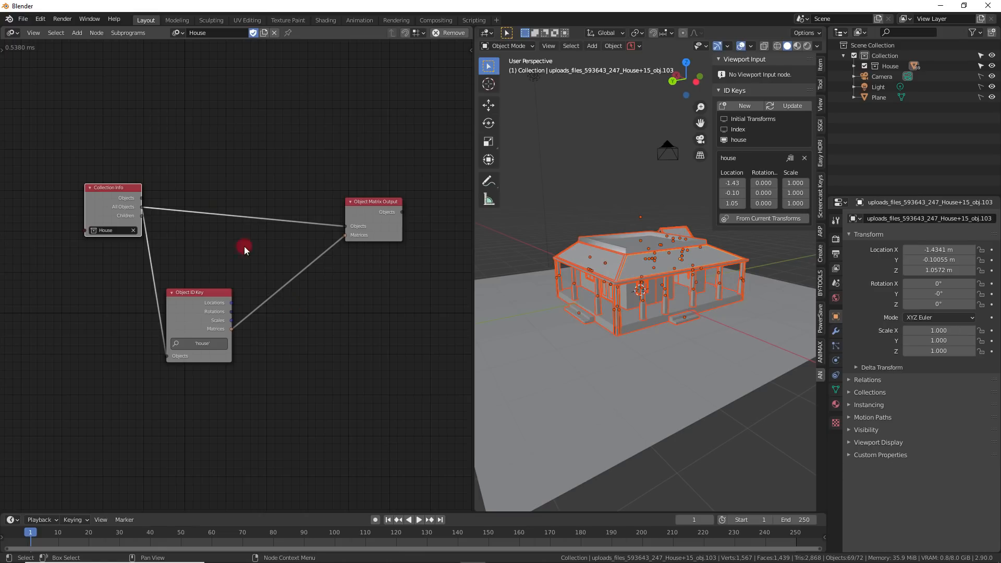
# Insert an Offset Matrix node into the matrices link with Rot enabled and Translation Z 10
pyautogui.click(77, 32)
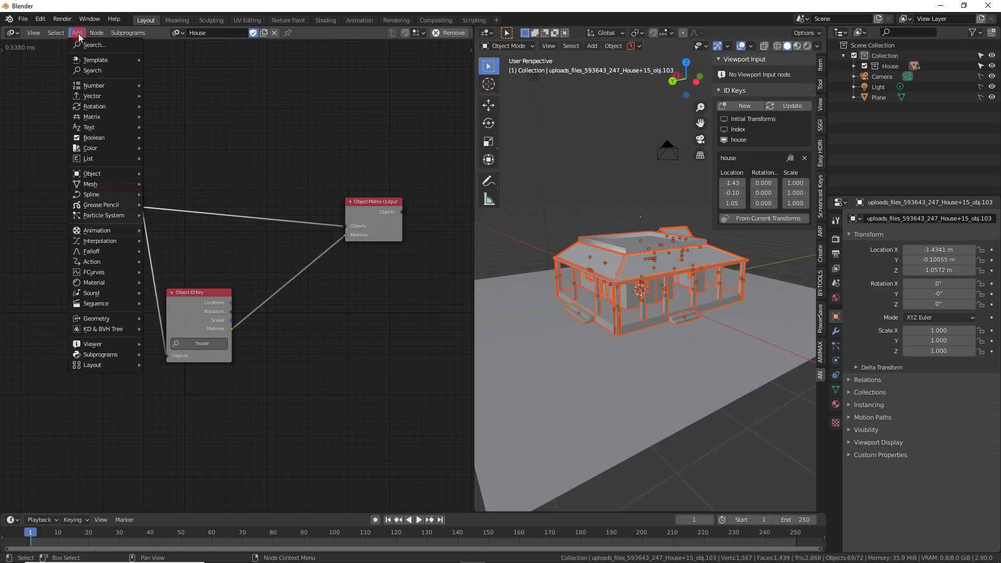
pyautogui.moveTo(93, 117)
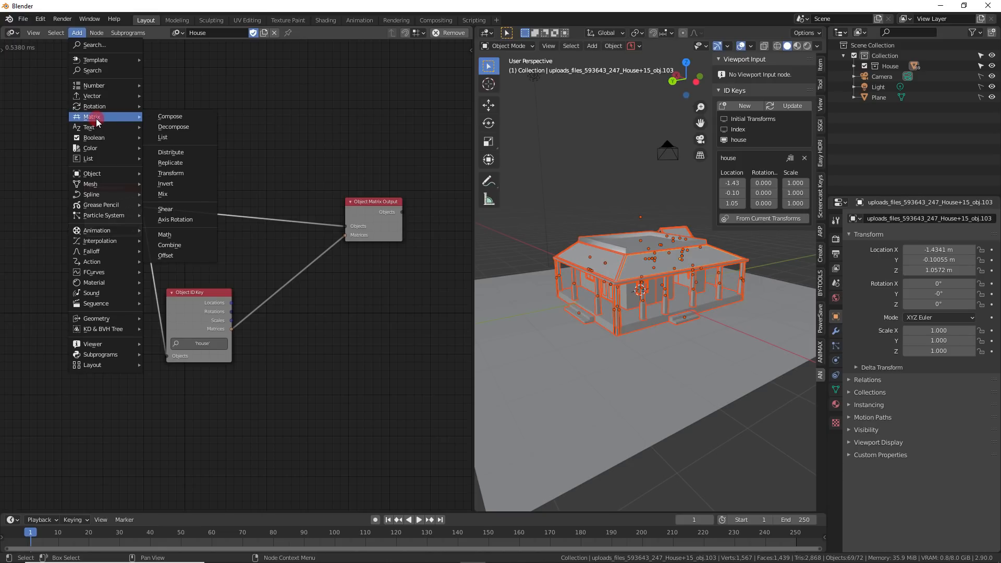
pyautogui.moveTo(172, 255)
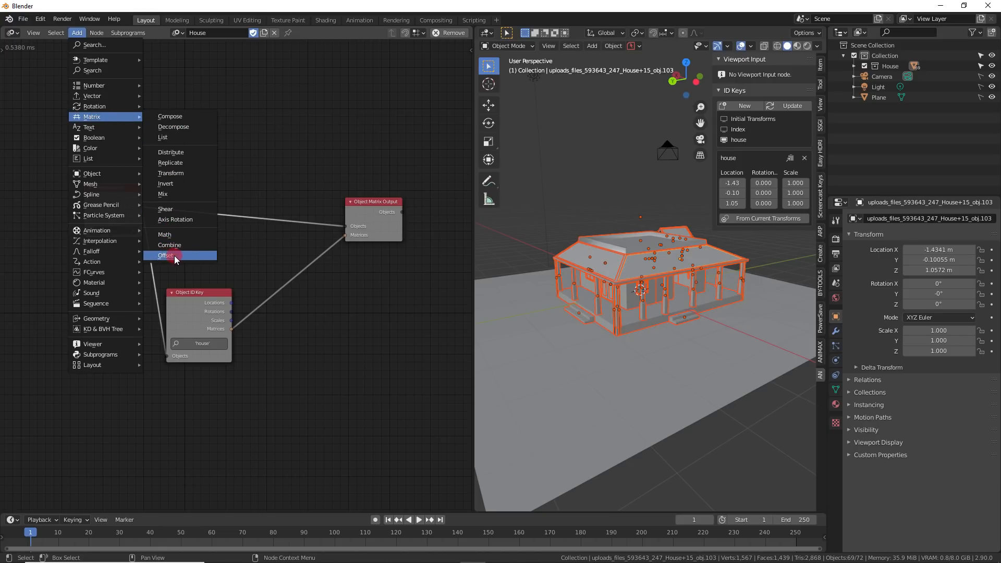
pyautogui.click(166, 255)
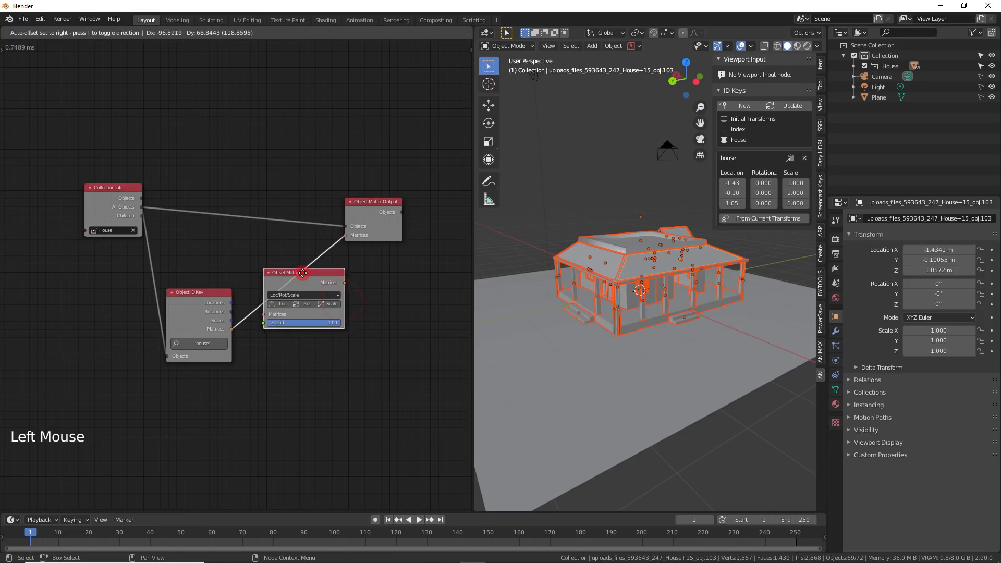
pyautogui.moveTo(301, 273); pyautogui.dragTo(296, 264)
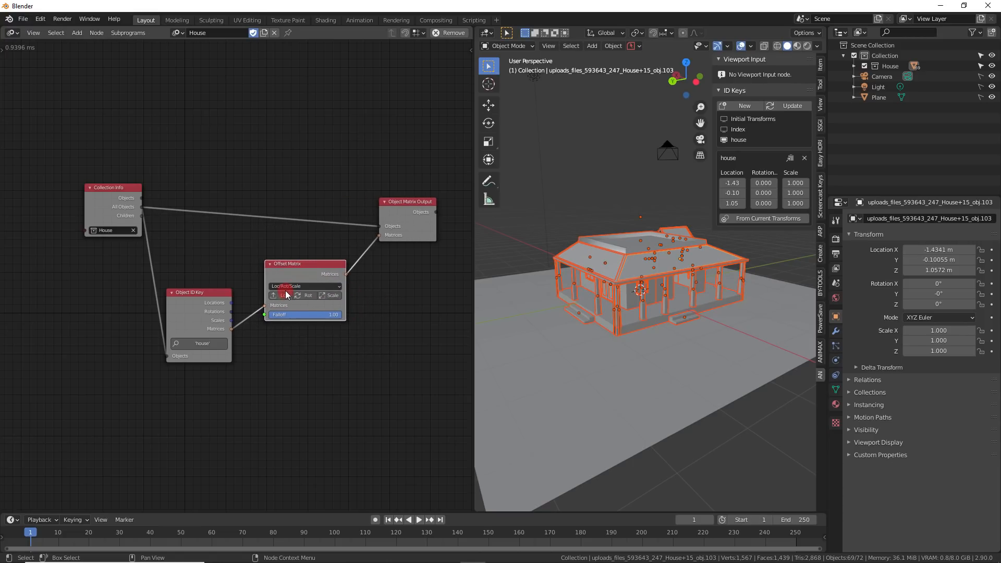
pyautogui.moveTo(304, 264); pyautogui.dragTo(341, 273)
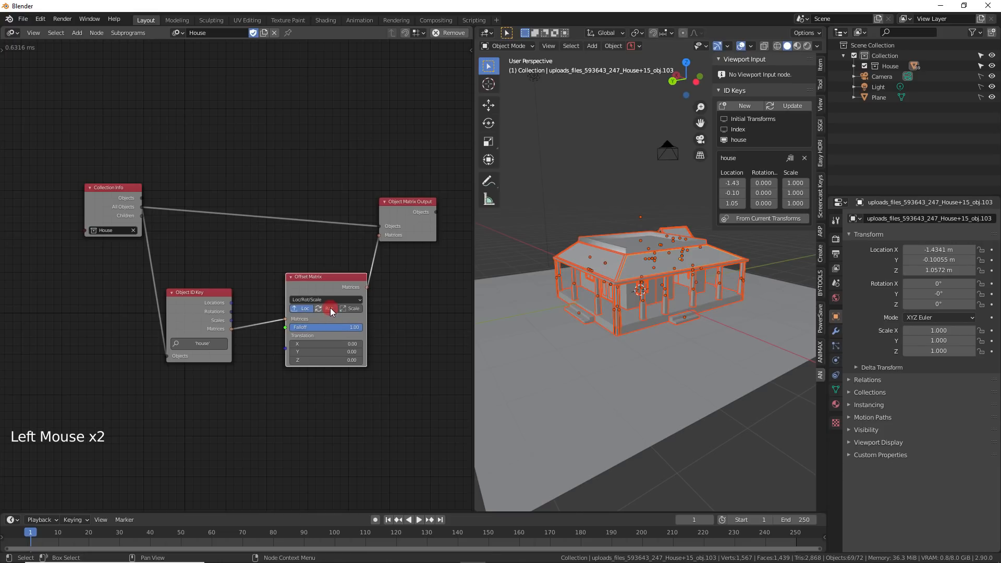
pyautogui.click(328, 308)
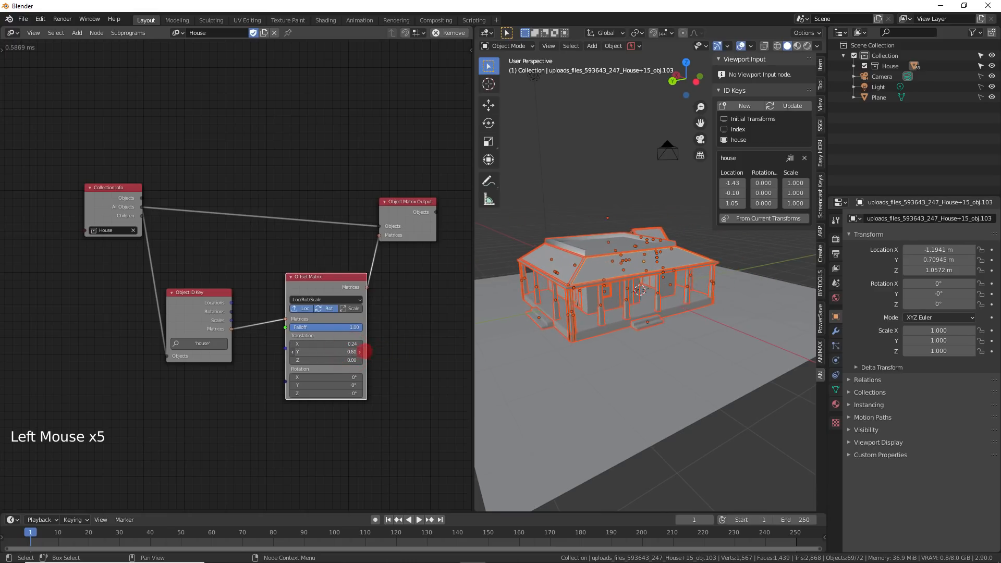
pyautogui.moveTo(325, 359); pyautogui.dragTo(348, 356)
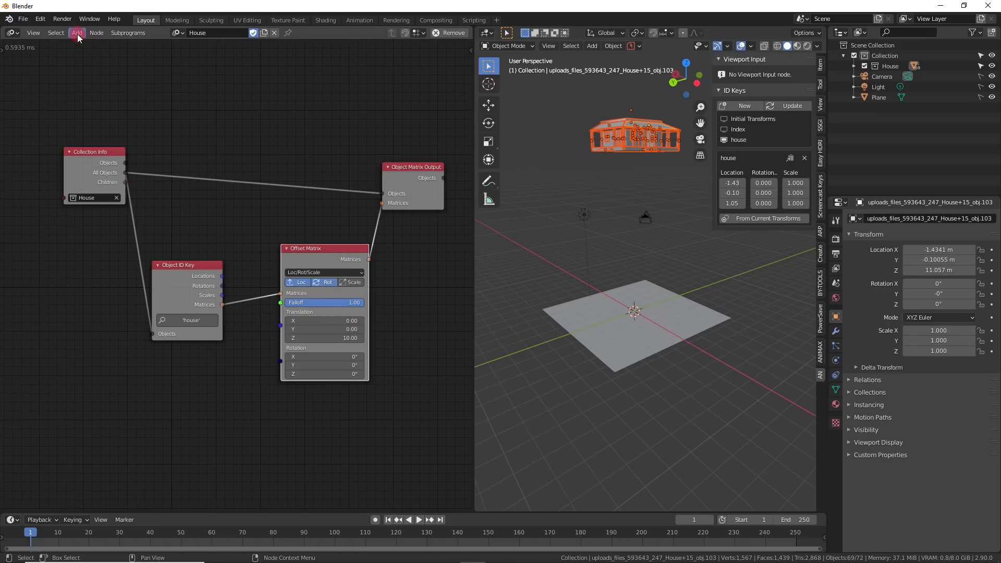
# Play and rewind the animation to frame 1, then reopen the node Add menu
pyautogui.click(76, 33)
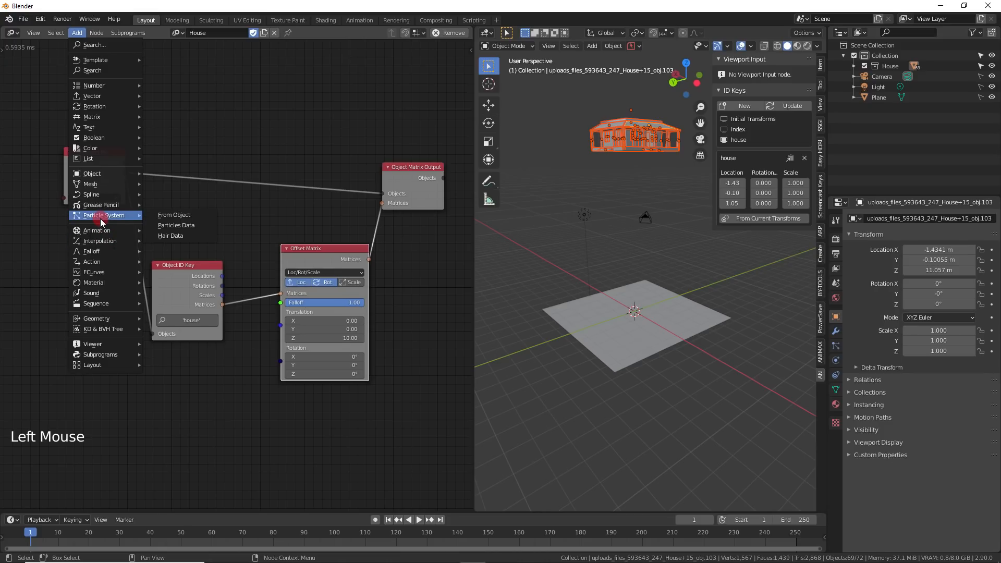
pyautogui.moveTo(102, 251)
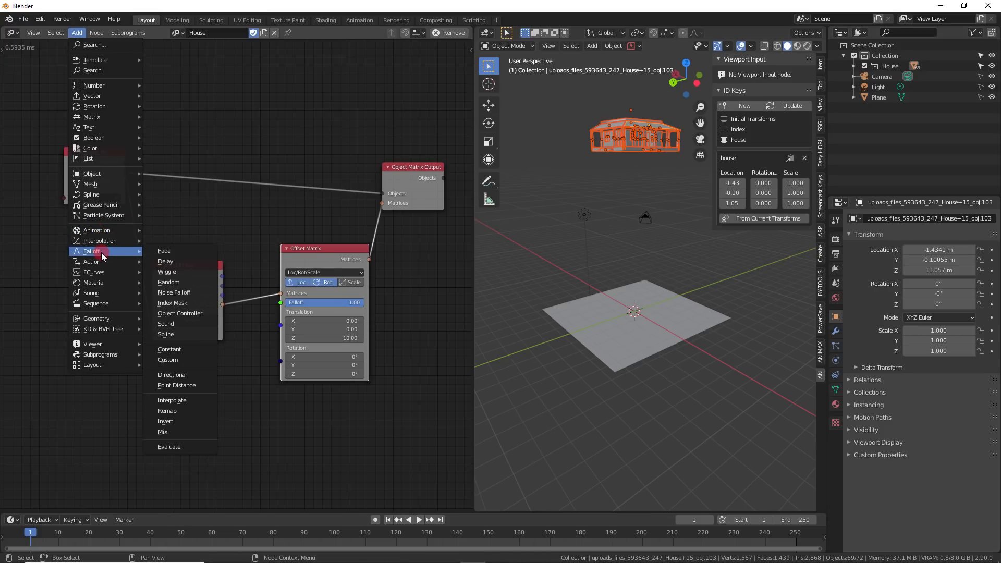
pyautogui.moveTo(166, 261)
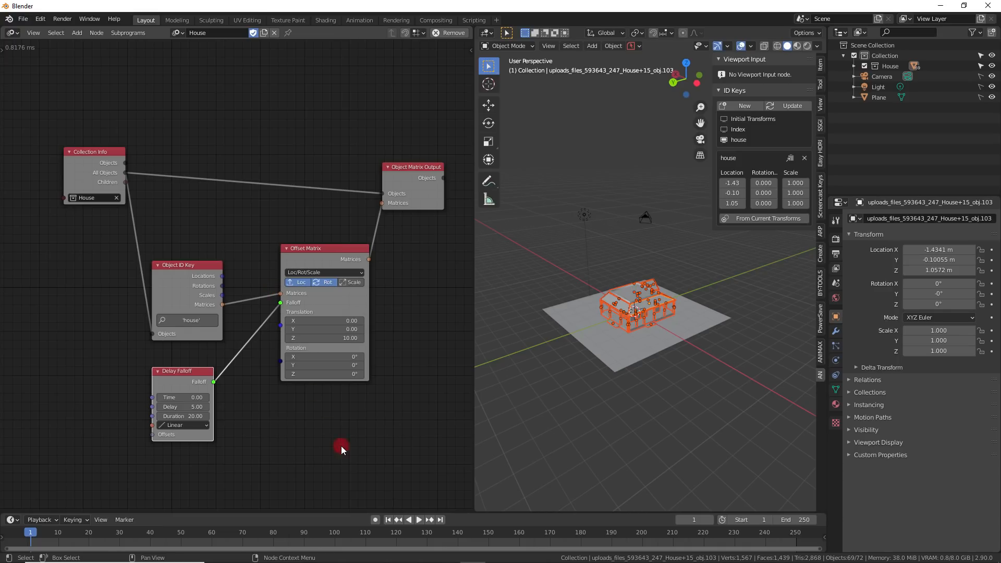
pyautogui.click(418, 519)
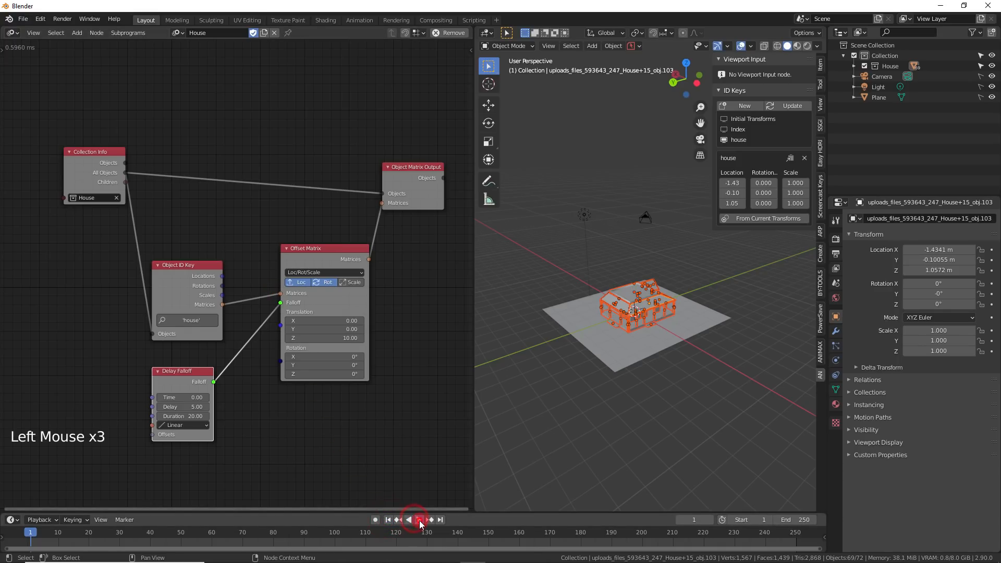
pyautogui.click(419, 519)
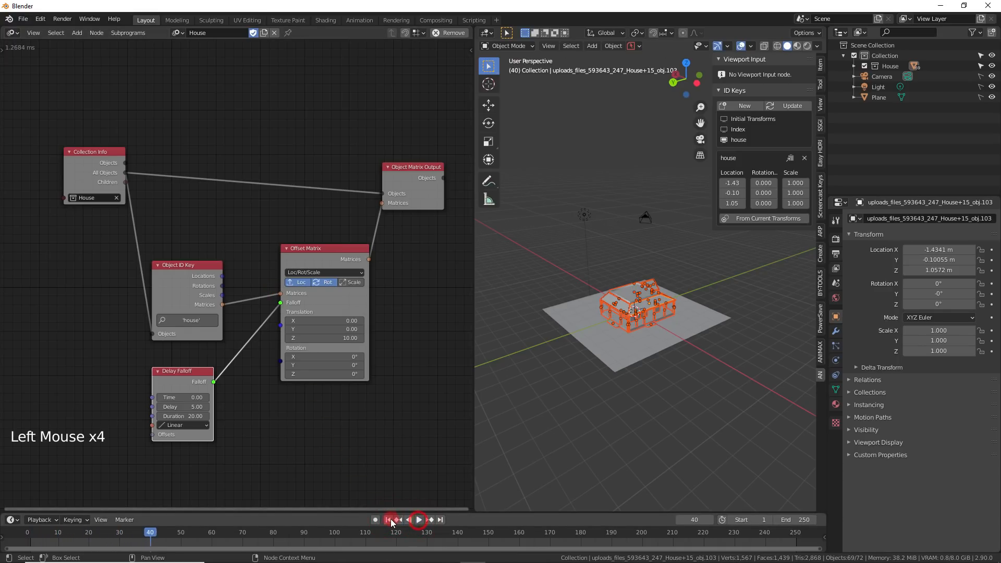
pyautogui.click(77, 32)
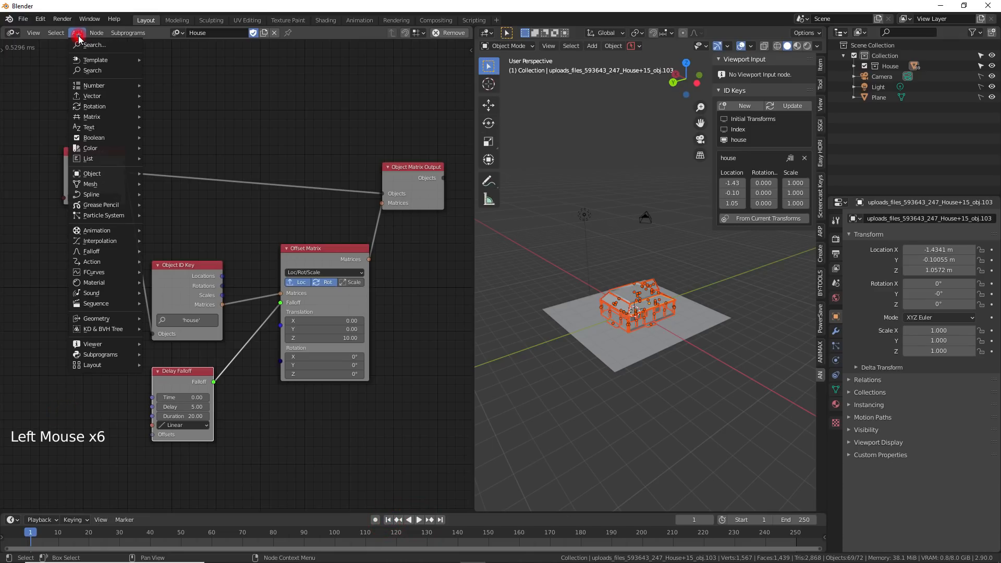
pyautogui.moveTo(97, 230)
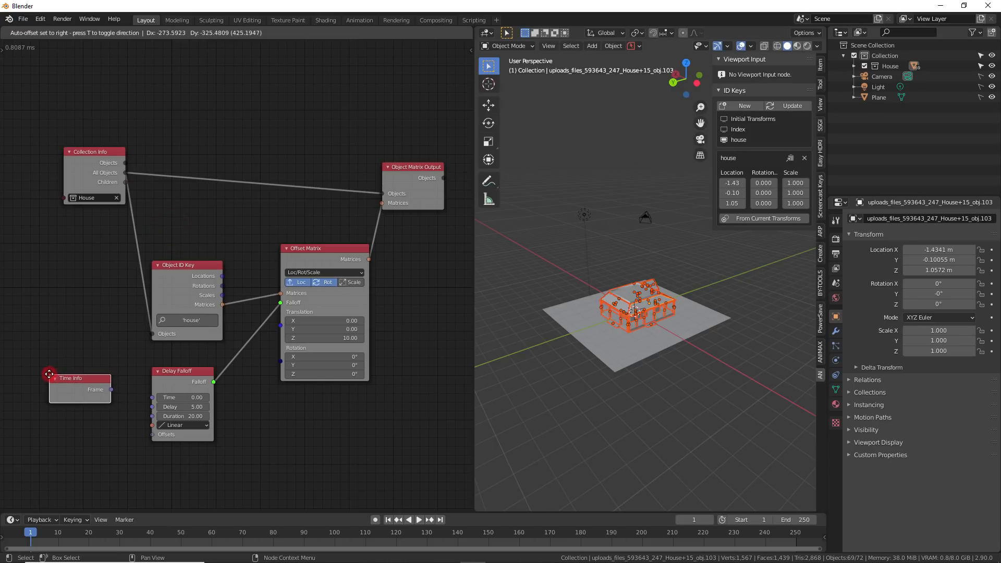
# Wire Time Info's Frame into Delay Falloff Time and briefly preview the flying parts
pyautogui.moveTo(109, 389); pyautogui.dragTo(153, 400)
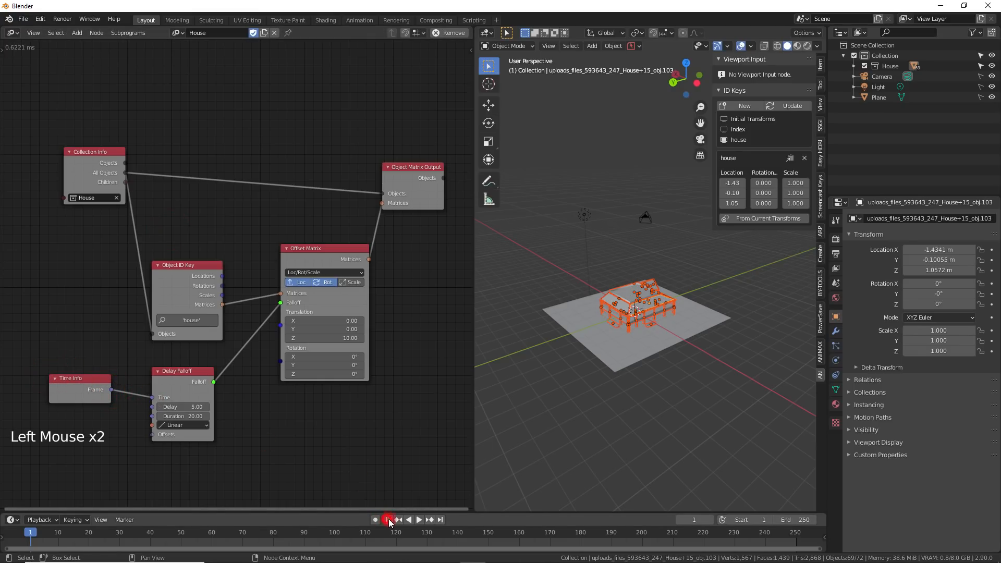
pyautogui.click(418, 519)
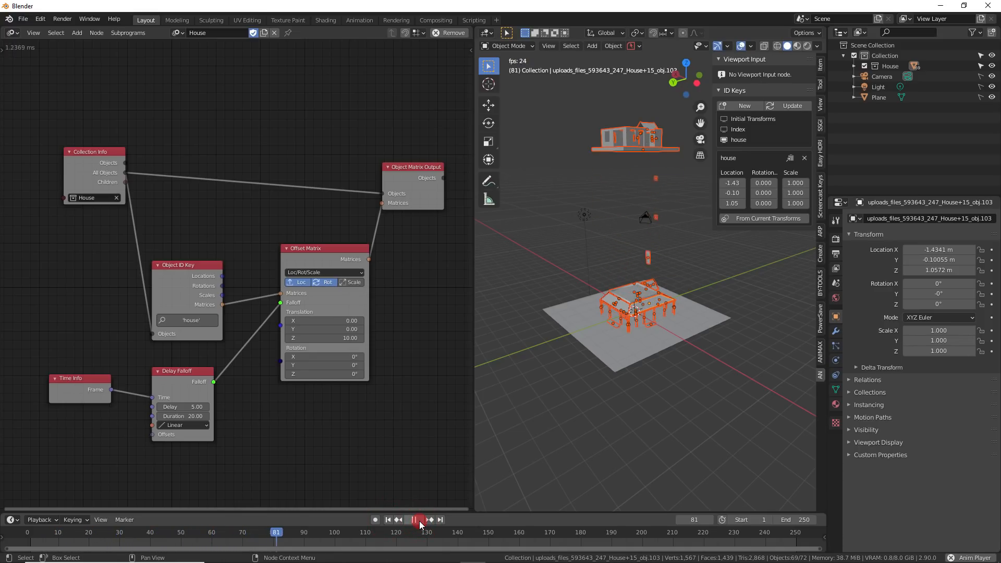
pyautogui.click(410, 520)
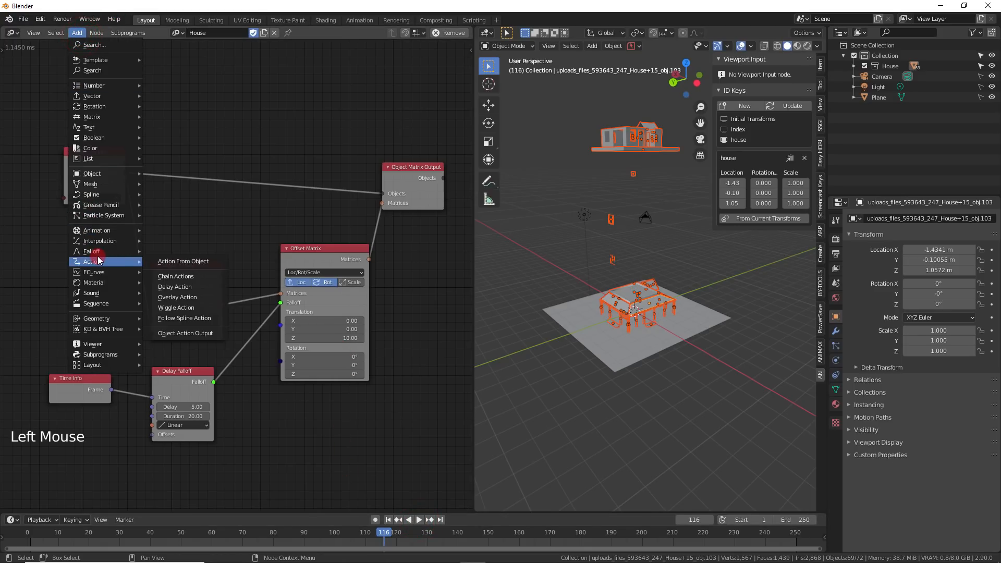
pyautogui.moveTo(92, 251)
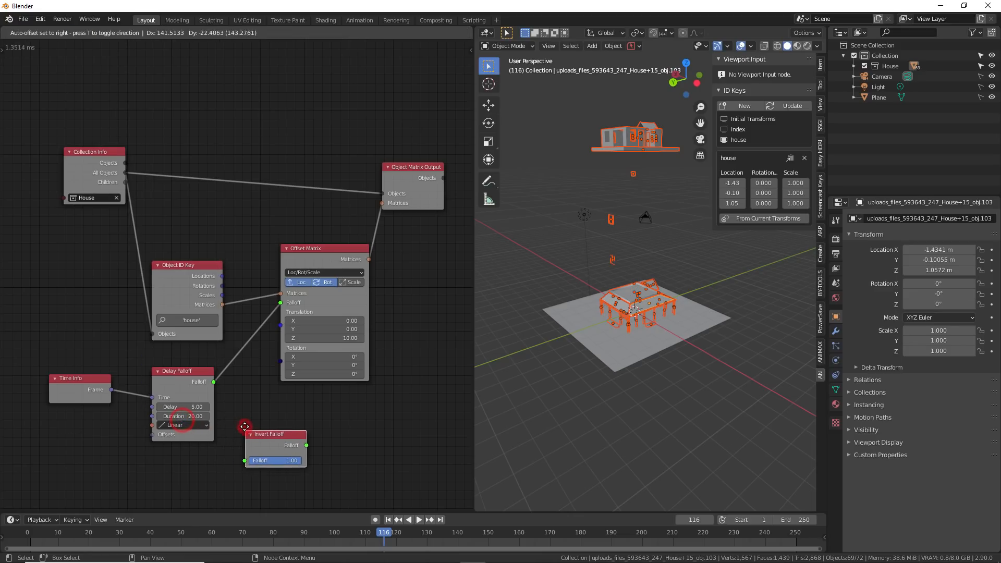
# Insert Invert Falloff between Delay Falloff and Offset Matrix, then replay from frame 1
pyautogui.moveTo(267, 434); pyautogui.dragTo(279, 425)
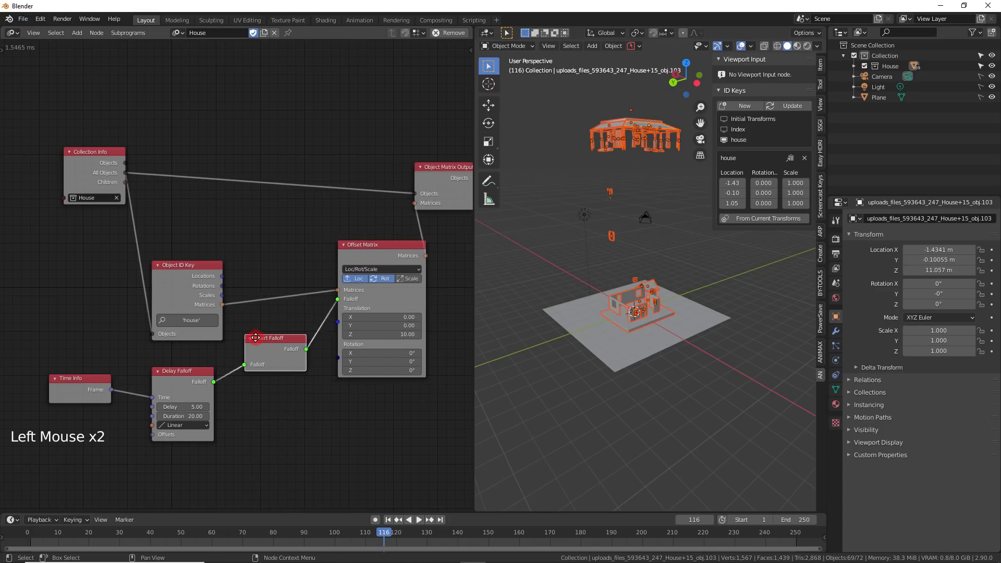
pyautogui.click(387, 520)
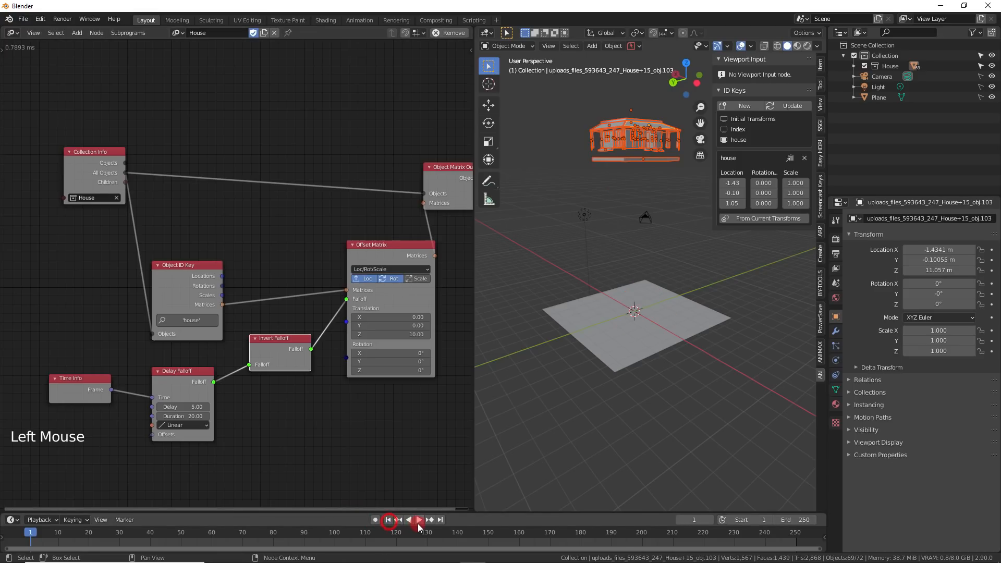
pyautogui.click(411, 519)
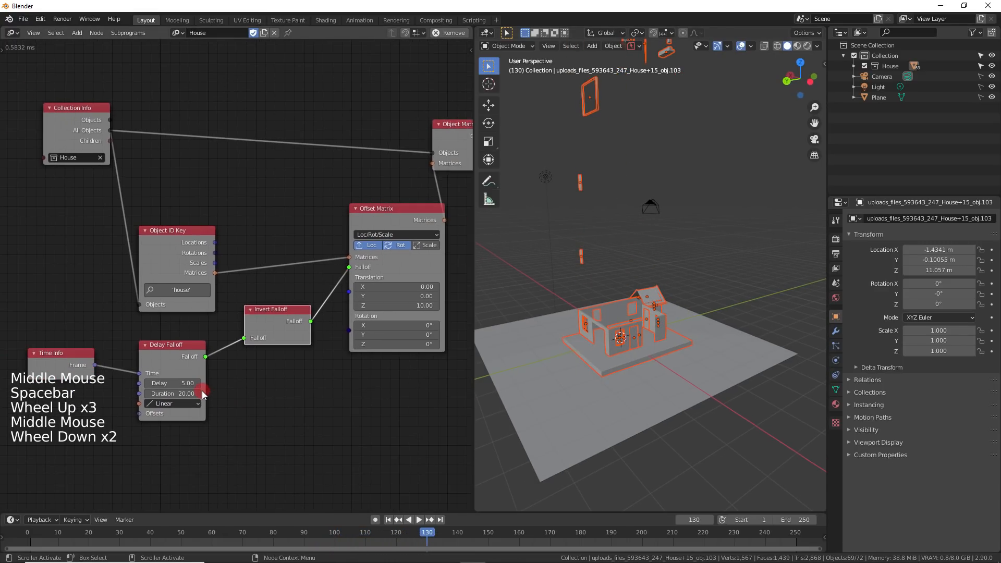
# Set Delay Falloff delay to 2, rewind, and switch its interpolation to Quadratic
pyautogui.click(171, 382)
pyautogui.write('2')
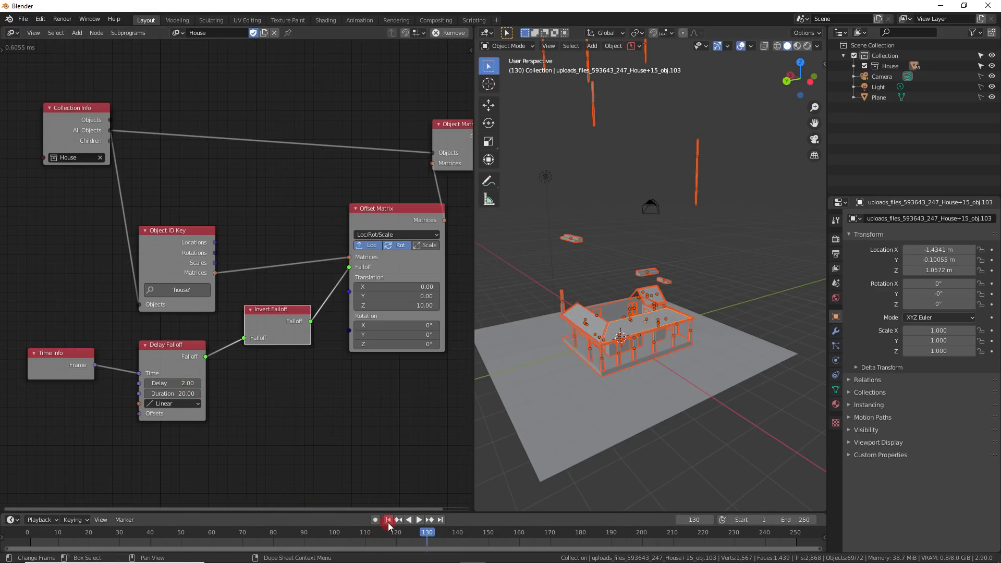
pyautogui.click(418, 535)
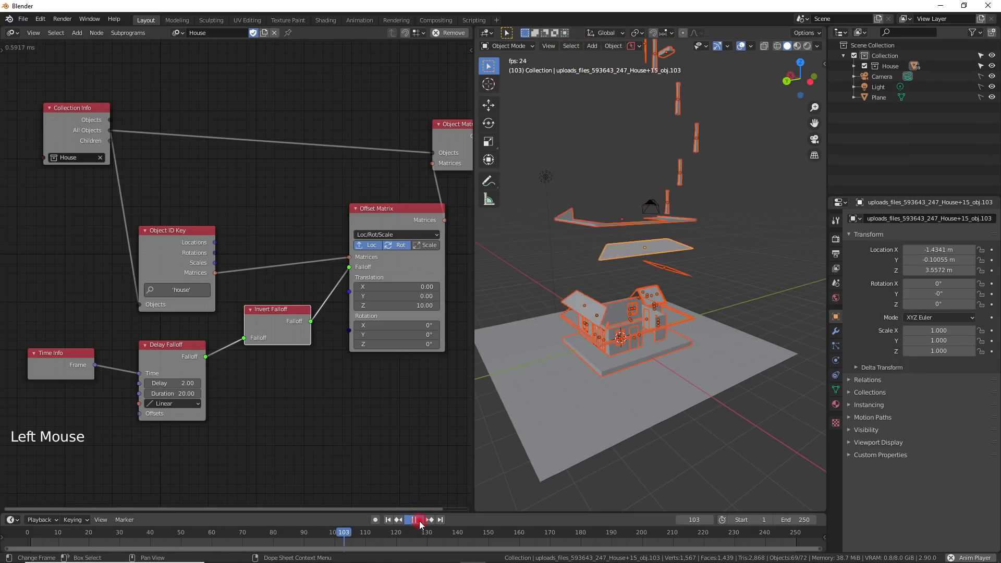
pyautogui.click(172, 402)
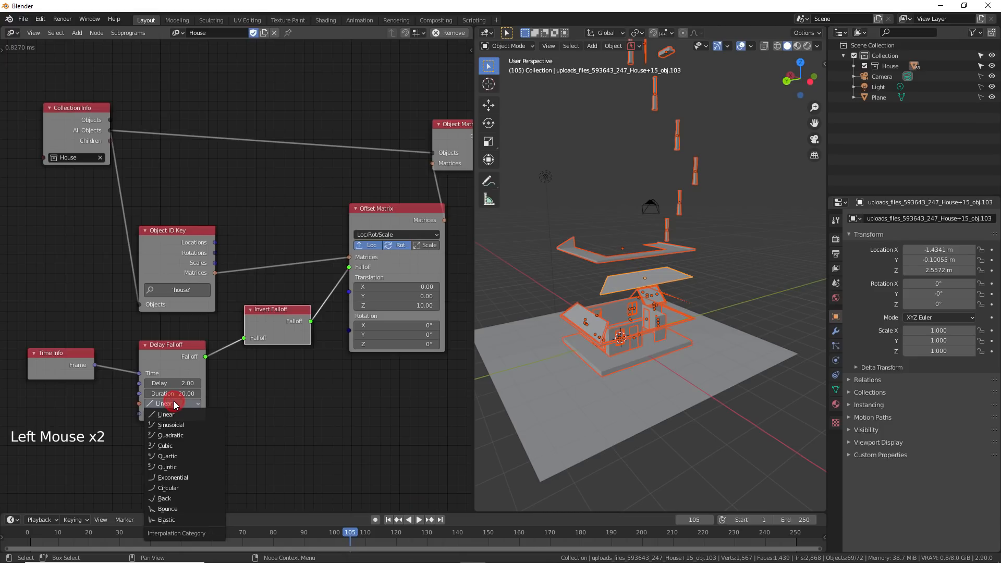
pyautogui.click(170, 434)
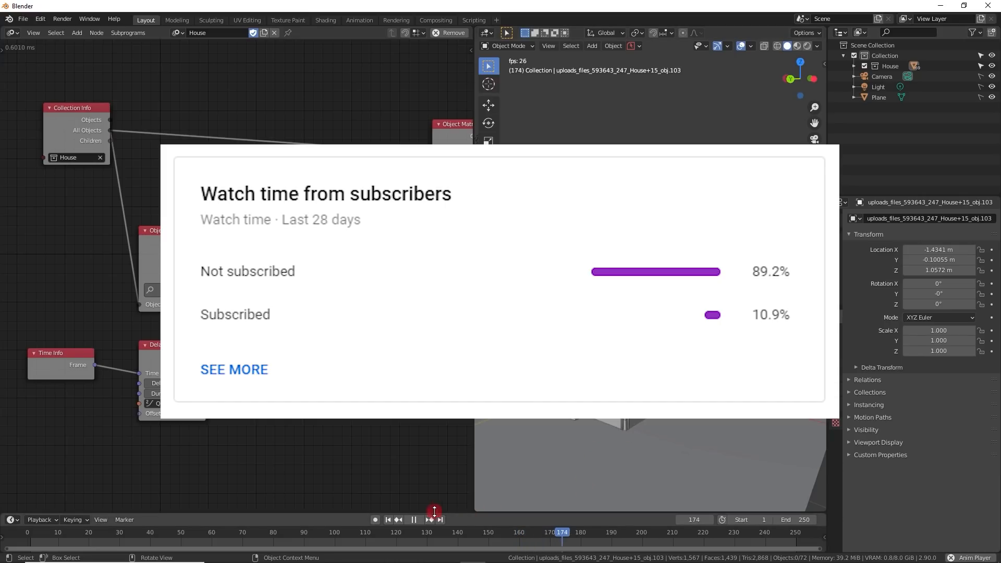
pyautogui.click(386, 520)
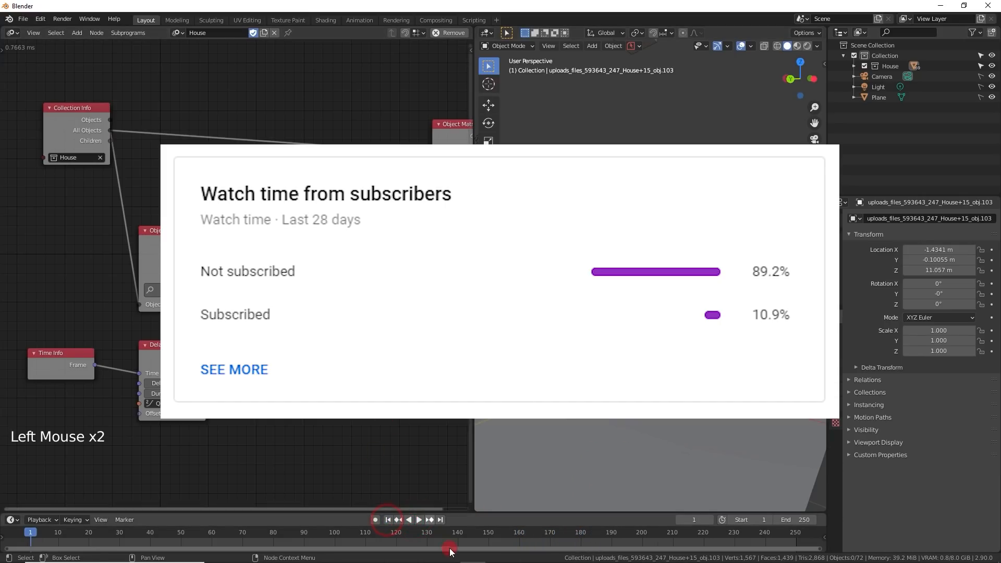
pyautogui.click(419, 520)
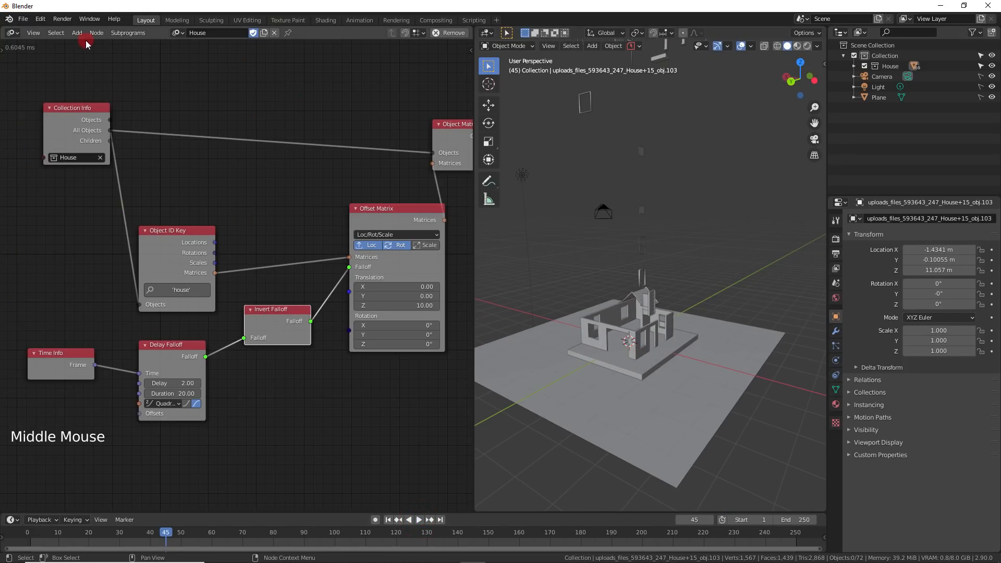
# Add the Vector Math node and set the animation end frame to 150
pyautogui.click(76, 33)
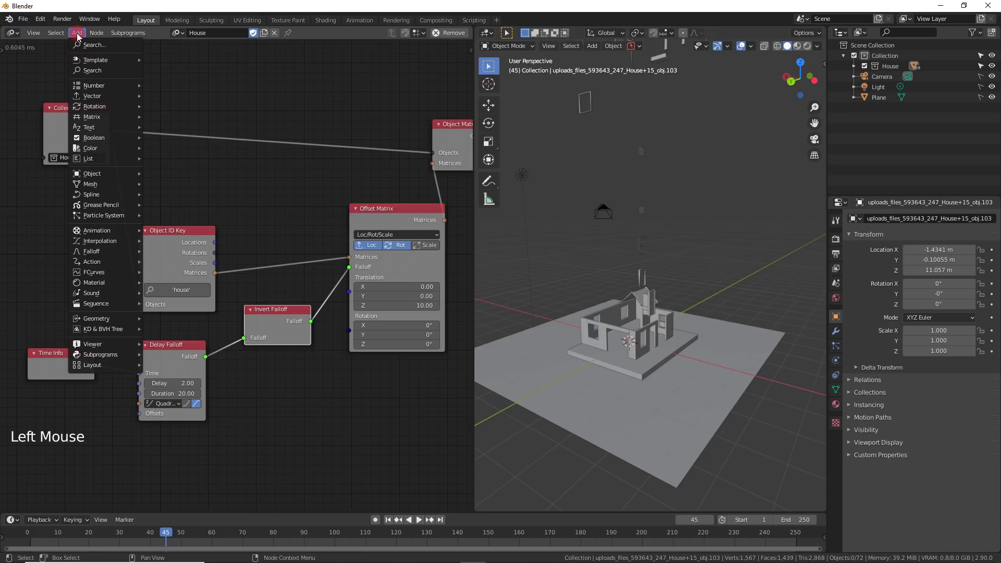
pyautogui.moveTo(93, 96)
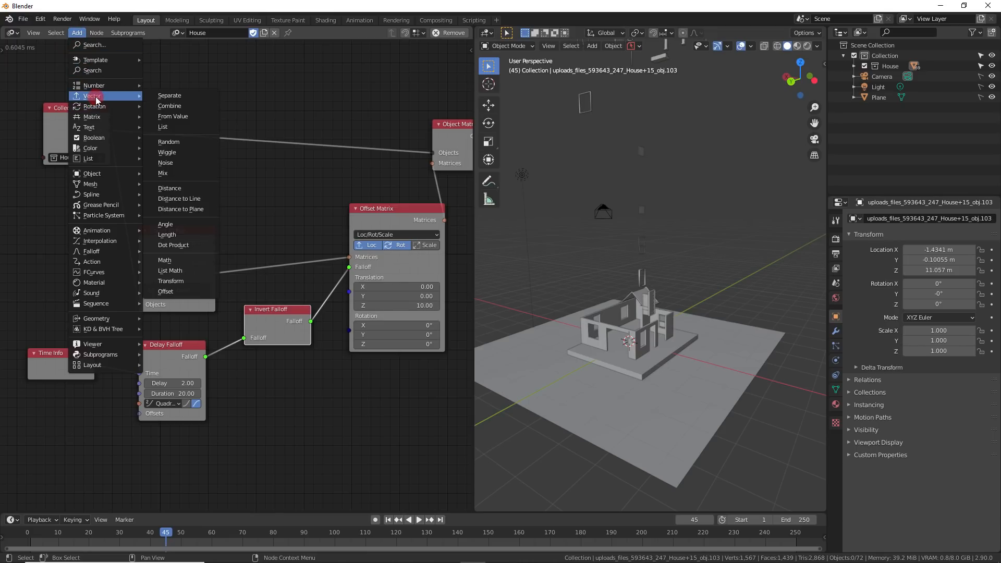
pyautogui.moveTo(164, 260)
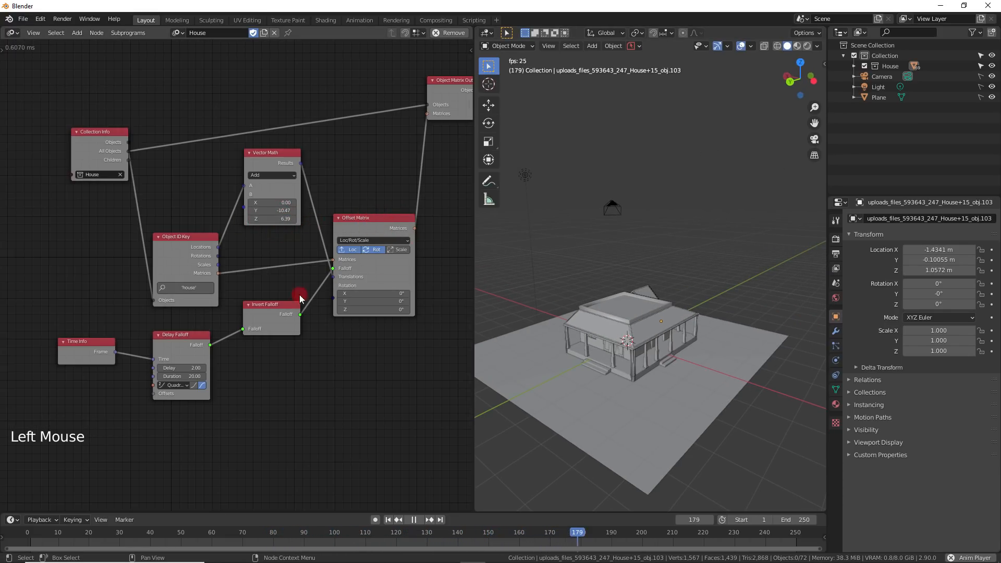
pyautogui.press('SPACE')
pyautogui.write('50')
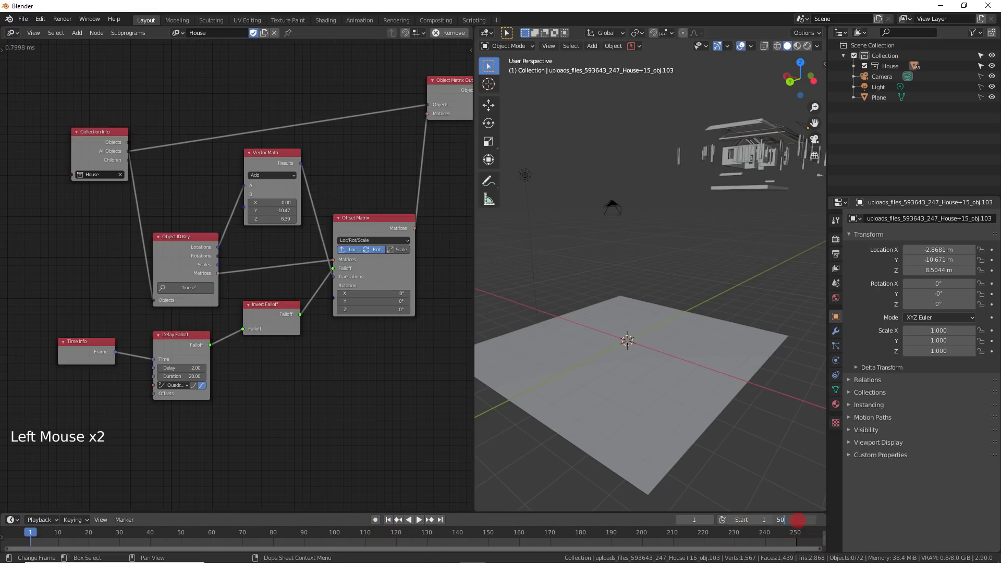
pyautogui.press('Backspace')
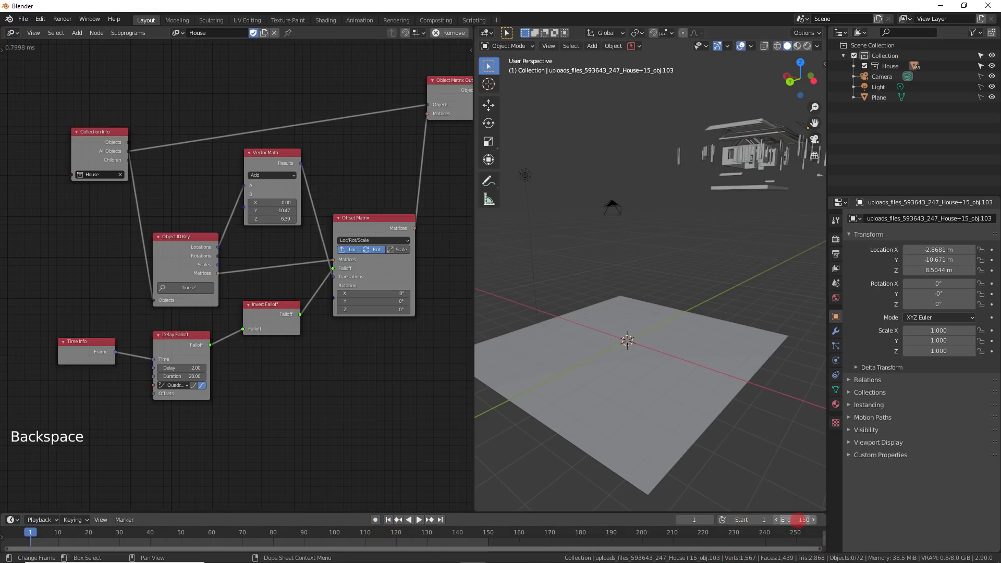
pyautogui.click(414, 519)
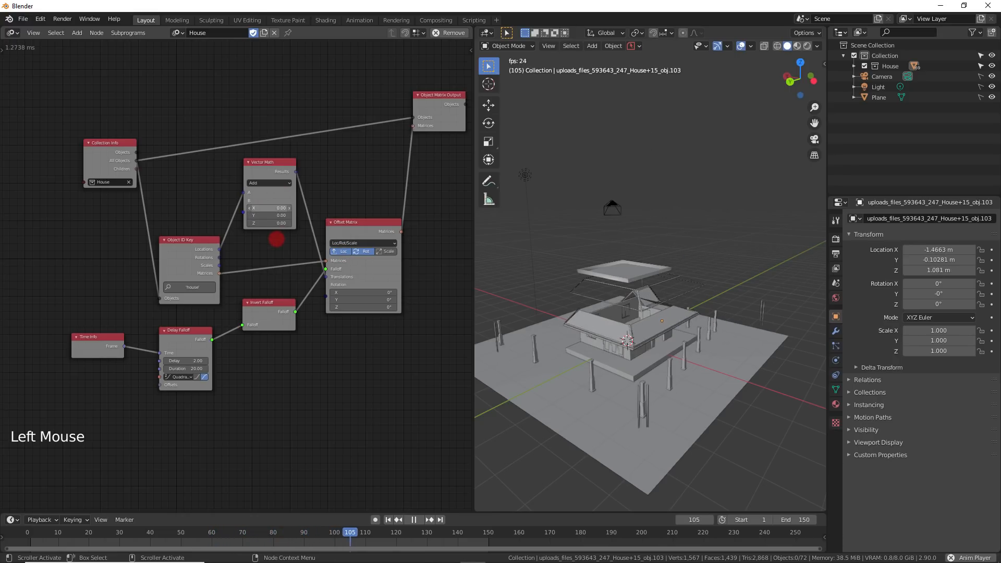
# Drag the Add node's B offset back to zero and toggle playback
pyautogui.moveTo(349, 531); pyautogui.dragTo(36, 532)
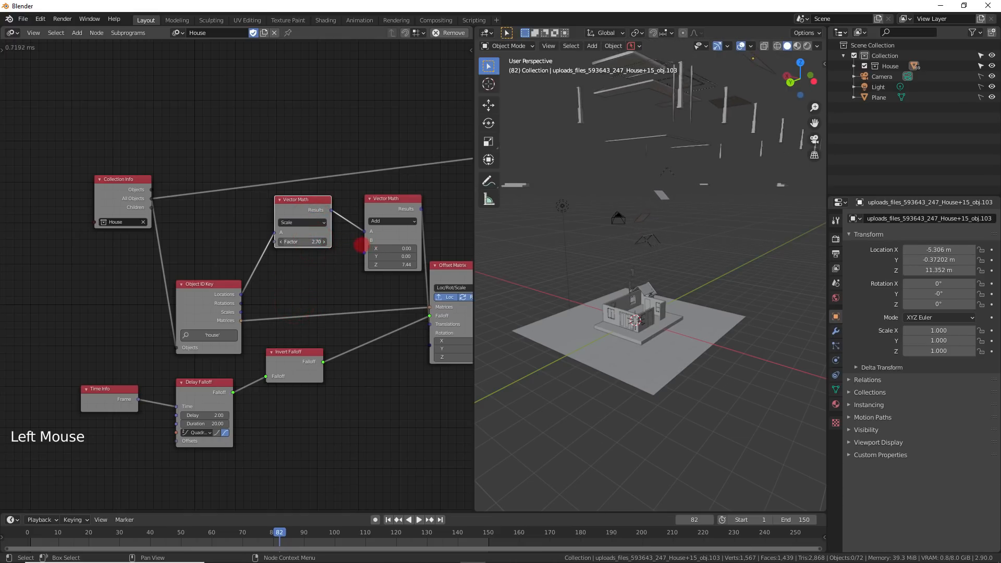
pyautogui.press('space')
pyautogui.write('3')
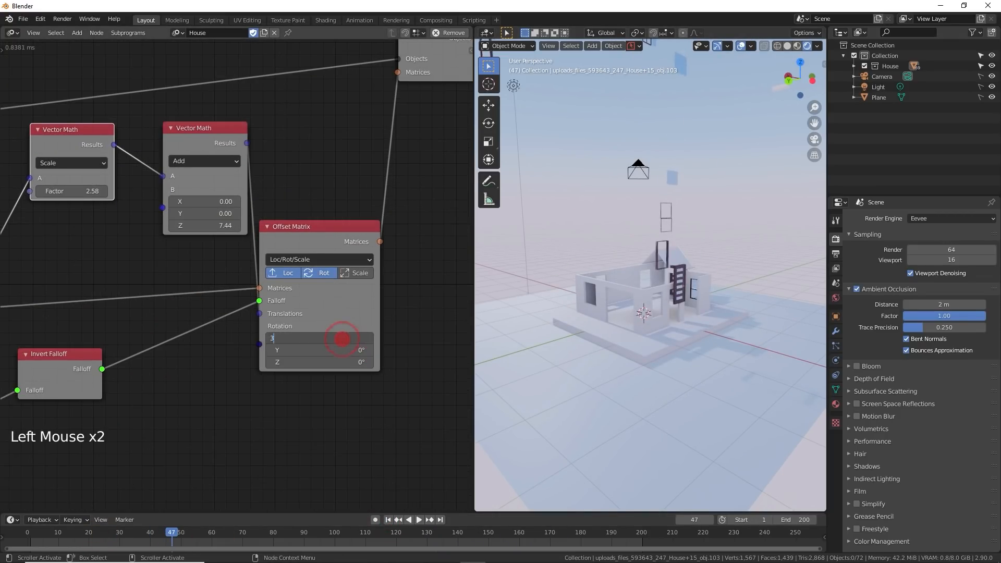
# Play the animation to preview the parts spinning 360° around X
pyautogui.press('space')
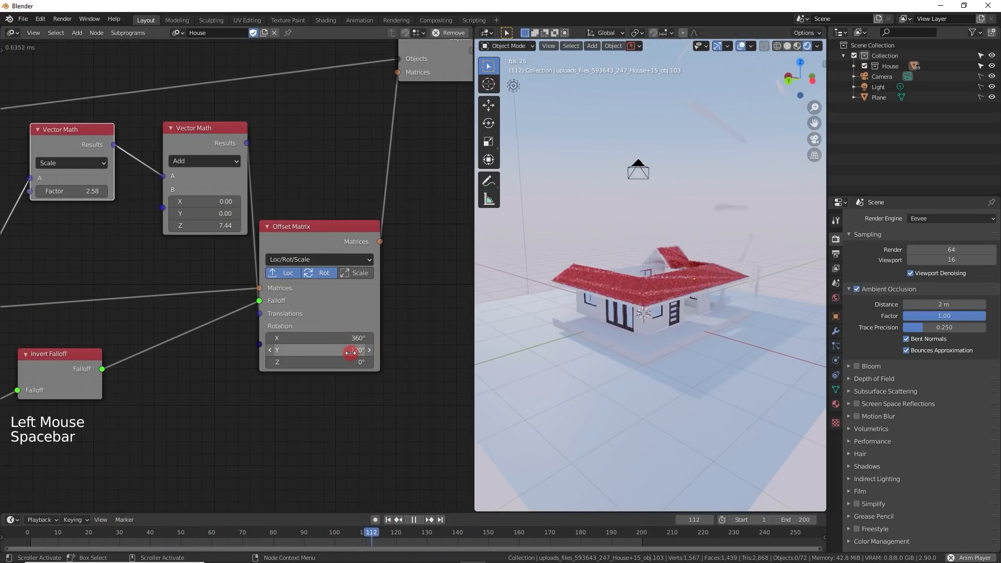